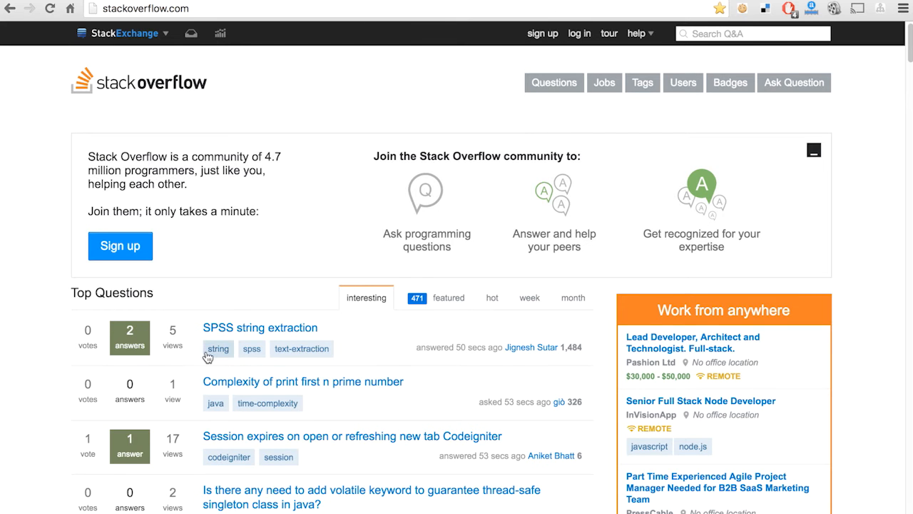
mouse_move(145, 368)
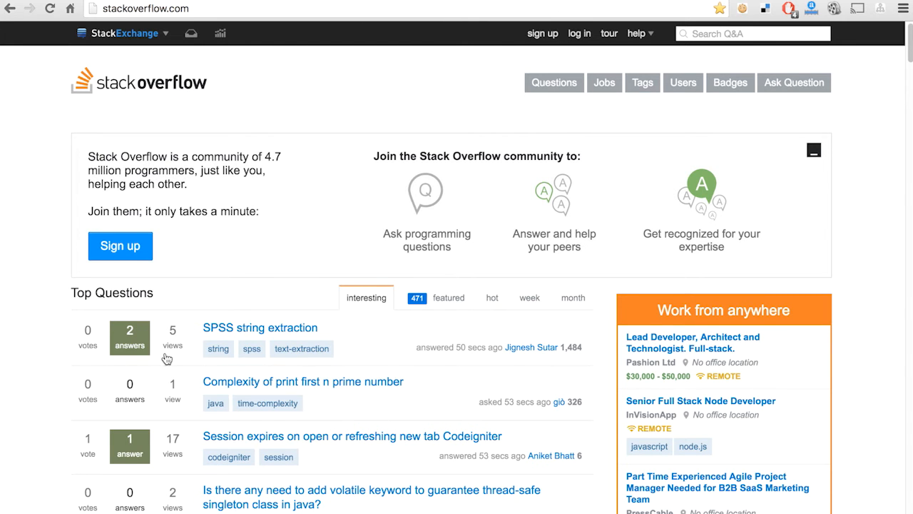
- Browse Stack Overflow's featured Top Questions, then switch to the DW Question & Answer changelog
click(448, 298)
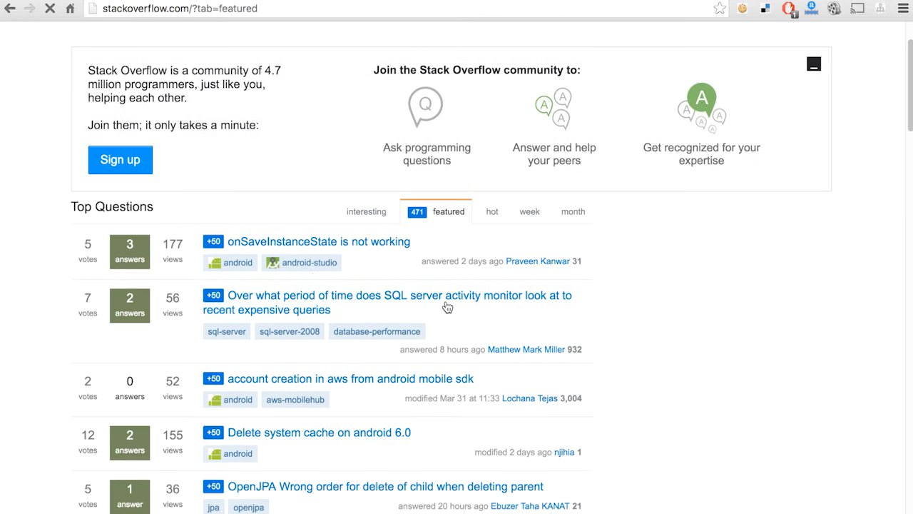
mouse_move(142, 286)
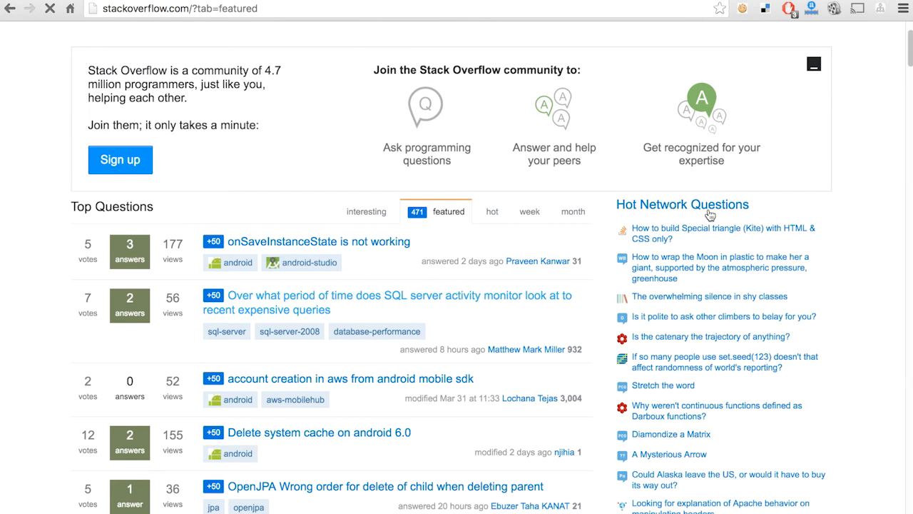
scroll(down, 3)
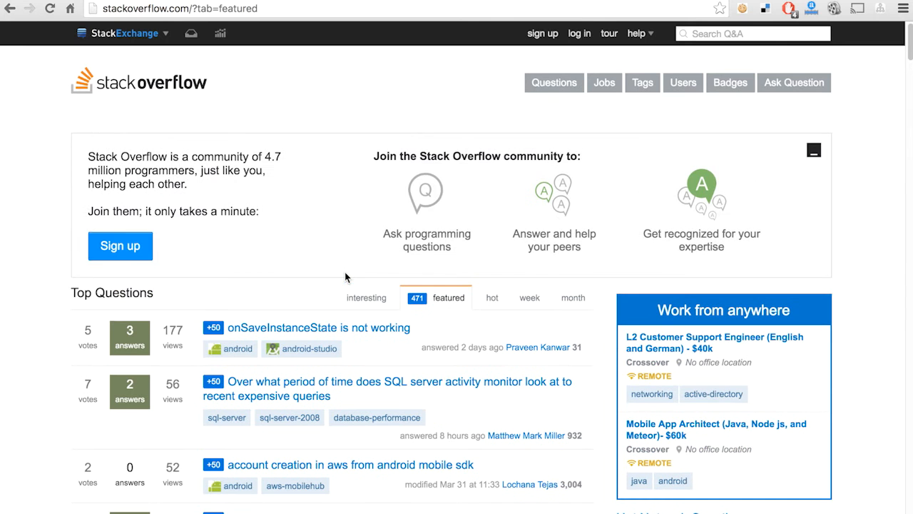
click(554, 82)
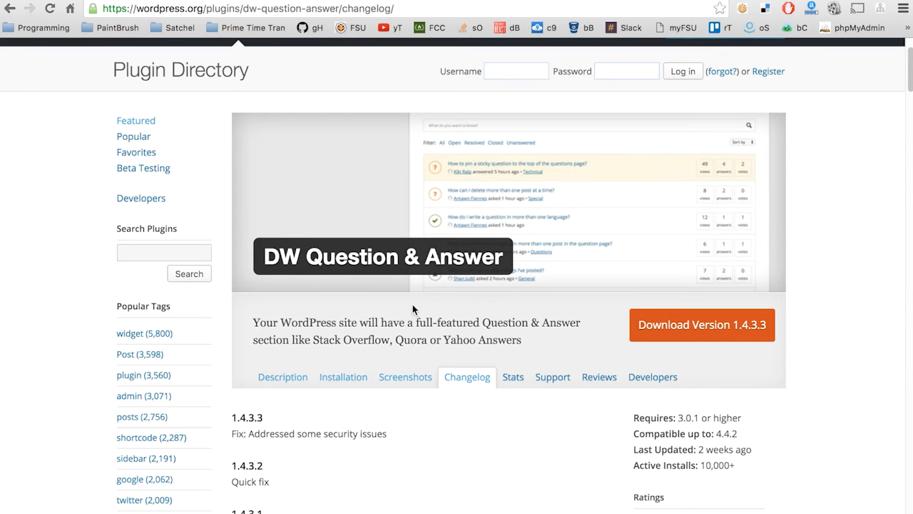
mouse_move(694, 355)
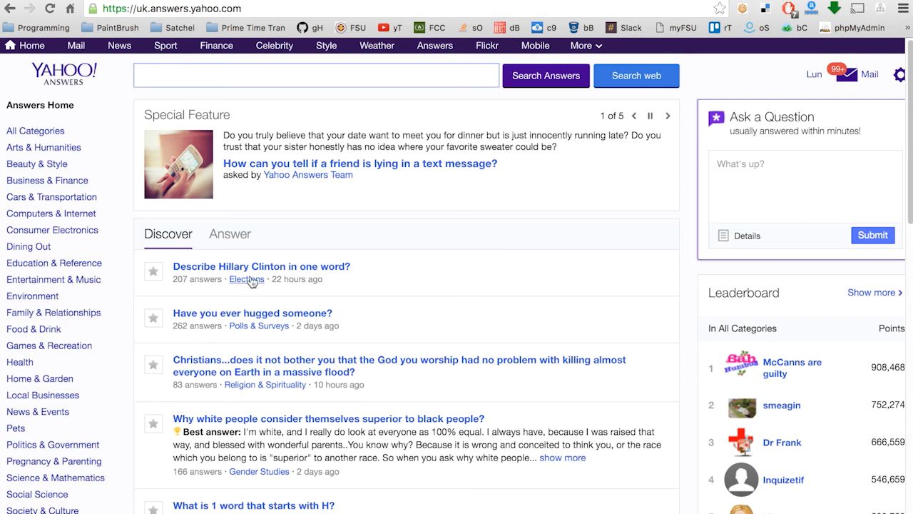
mouse_move(222, 396)
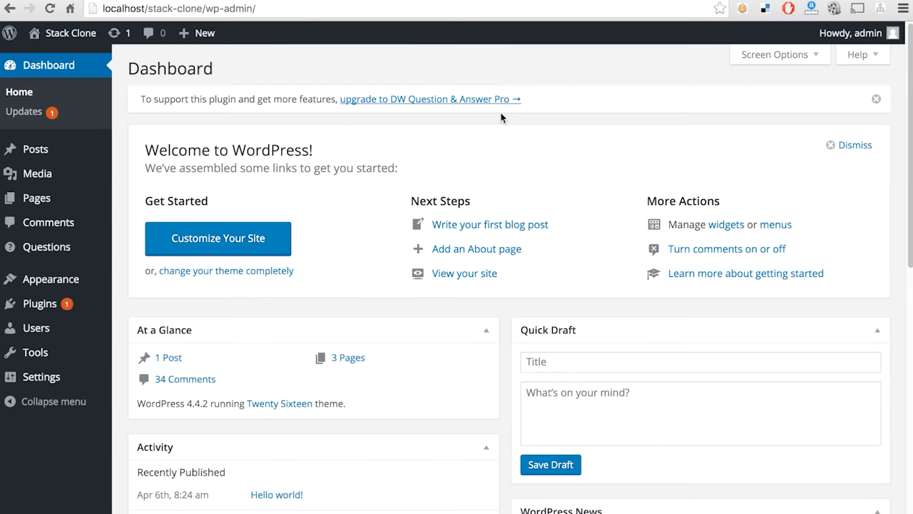
- Open the DW Question & Answer Questions list in the Stack Clone admin
click(47, 246)
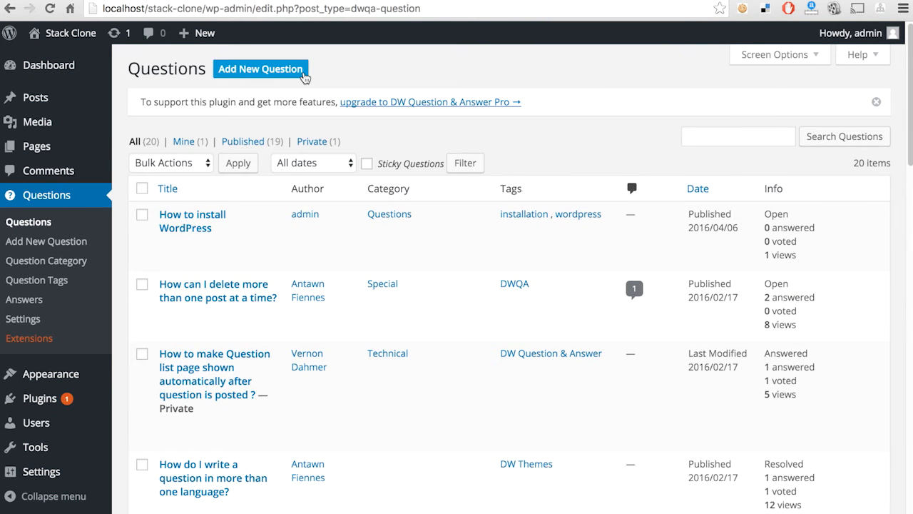
mouse_move(149, 153)
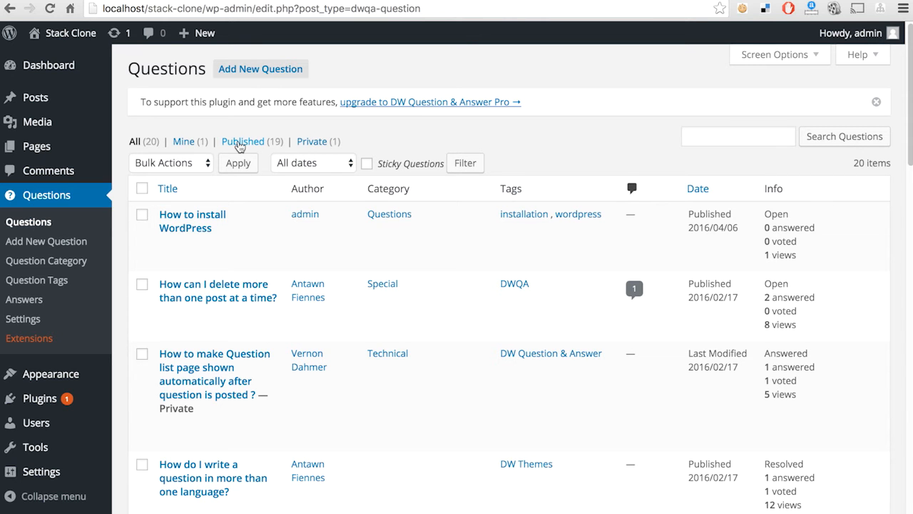
click(168, 163)
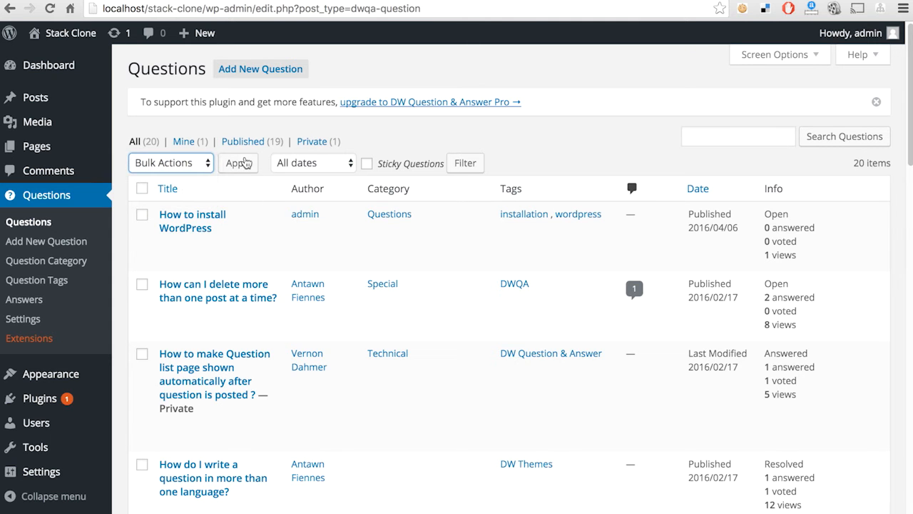
click(312, 162)
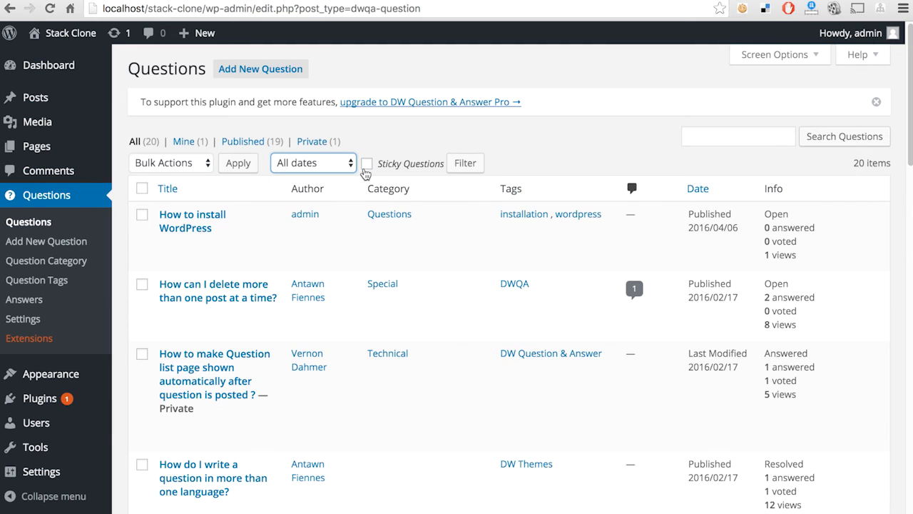
click(142, 188)
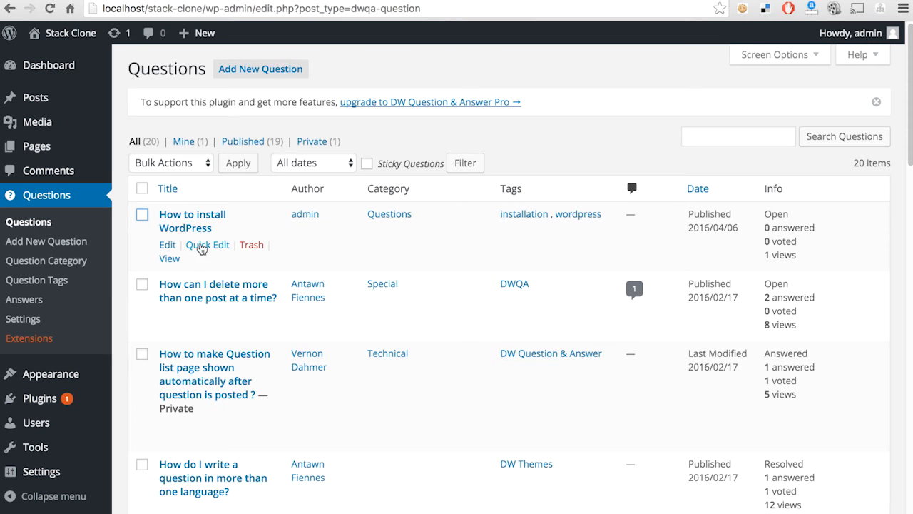
right_click(169, 258)
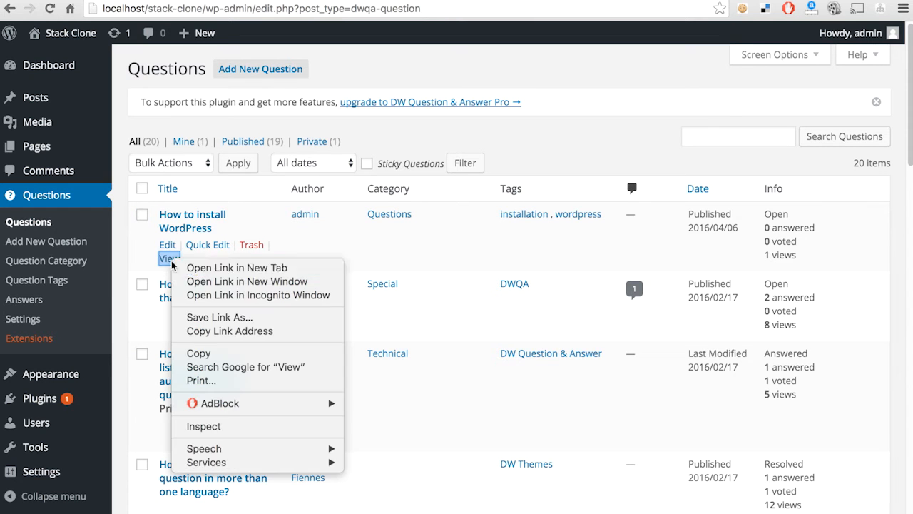
click(251, 90)
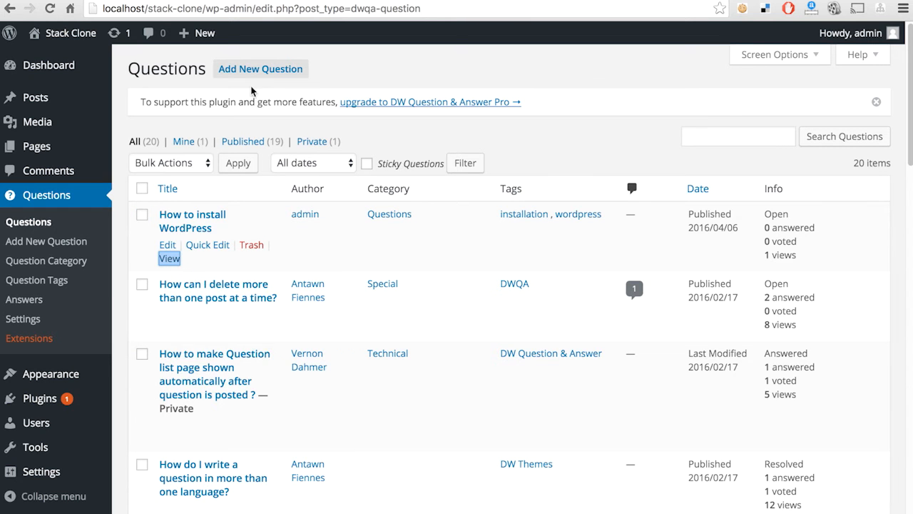
click(169, 258)
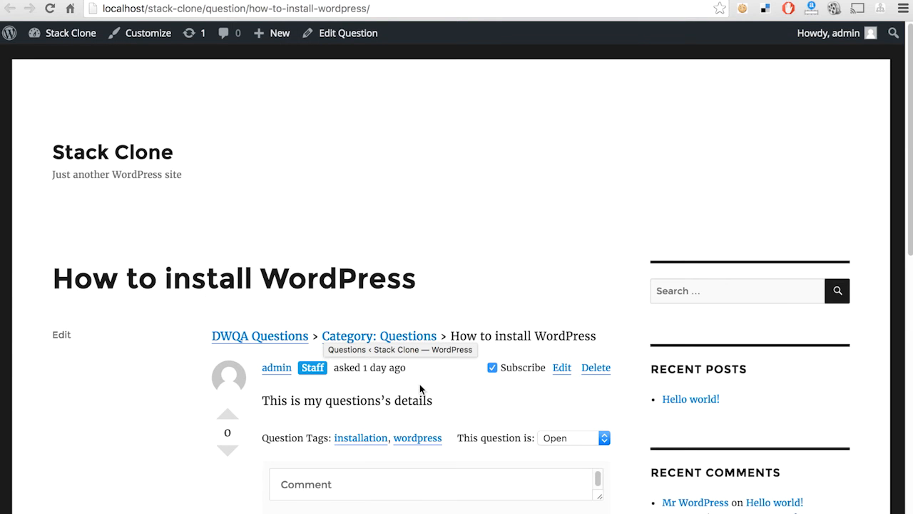
scroll(down, 3)
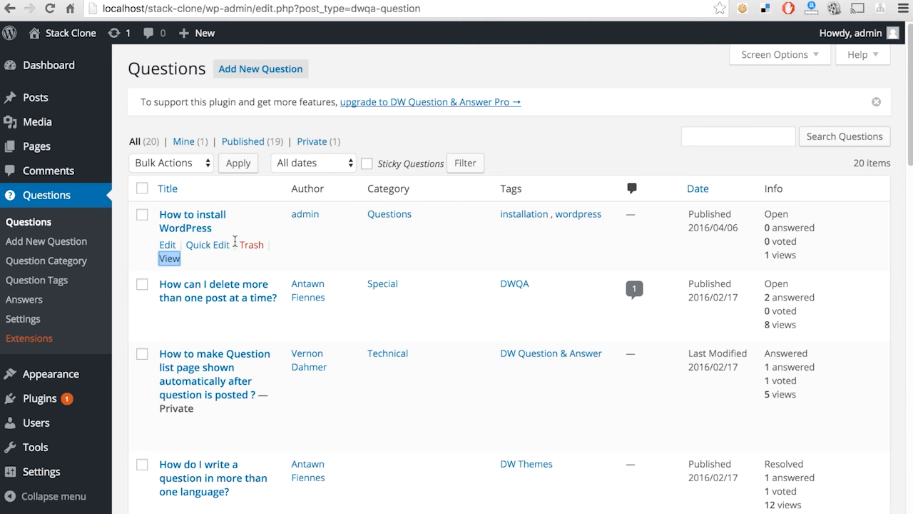
mouse_move(311, 209)
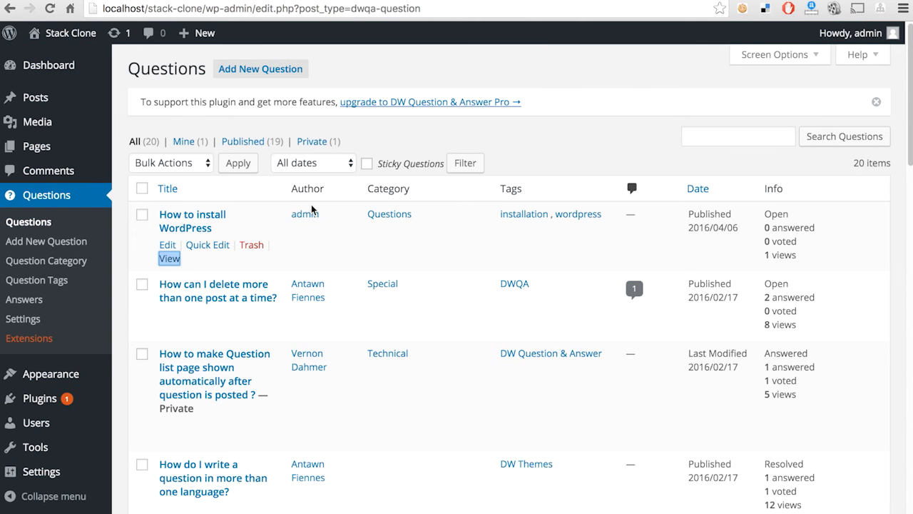
mouse_move(618, 194)
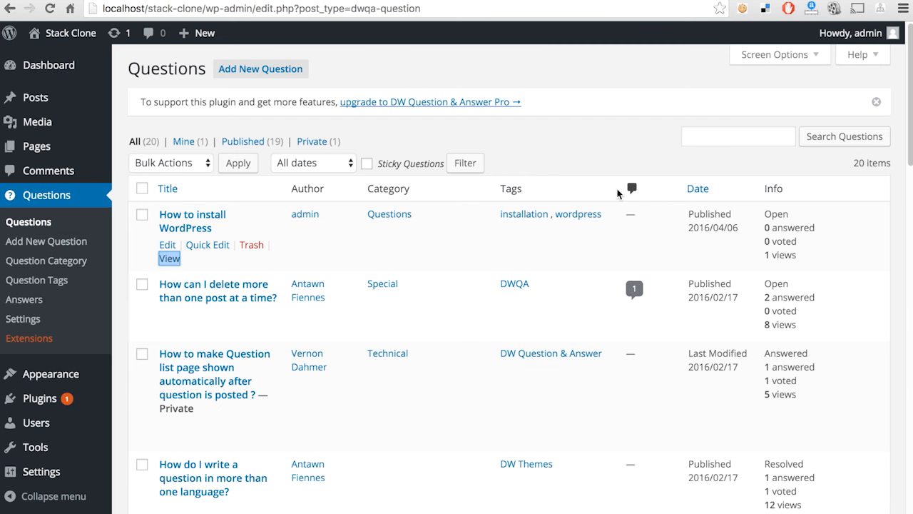
mouse_move(792, 234)
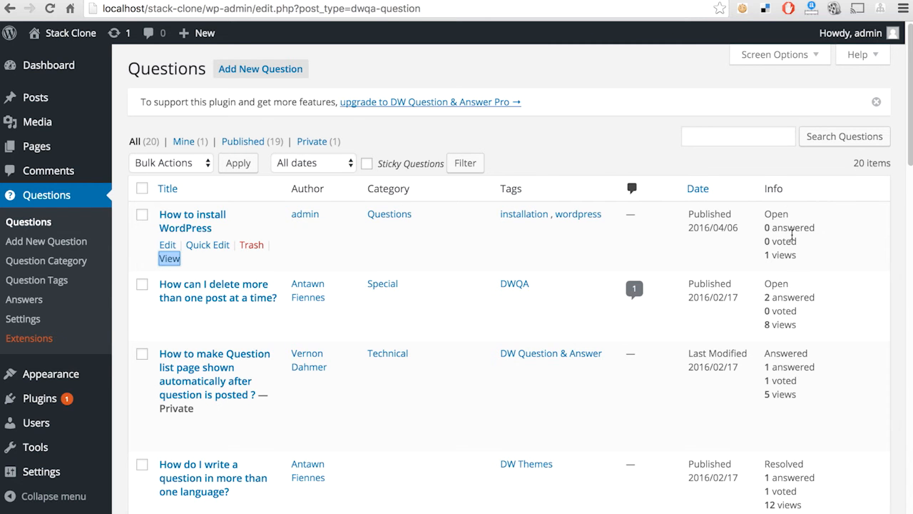
scroll(down, 3)
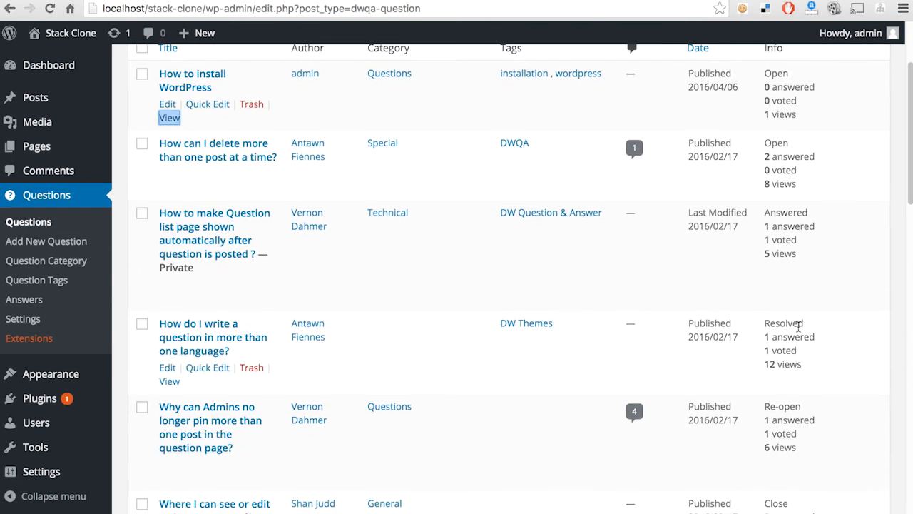
scroll(down, 3)
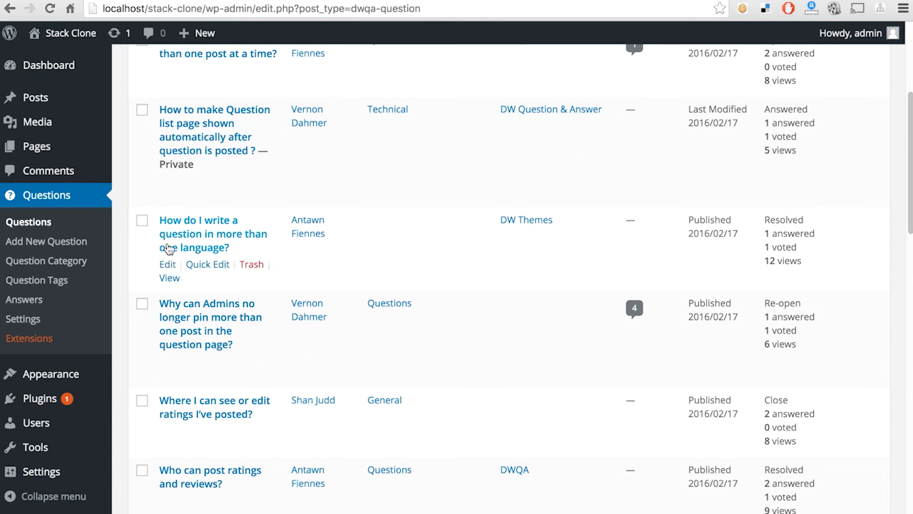
- Start a new question titled 'This is a new question'
click(46, 241)
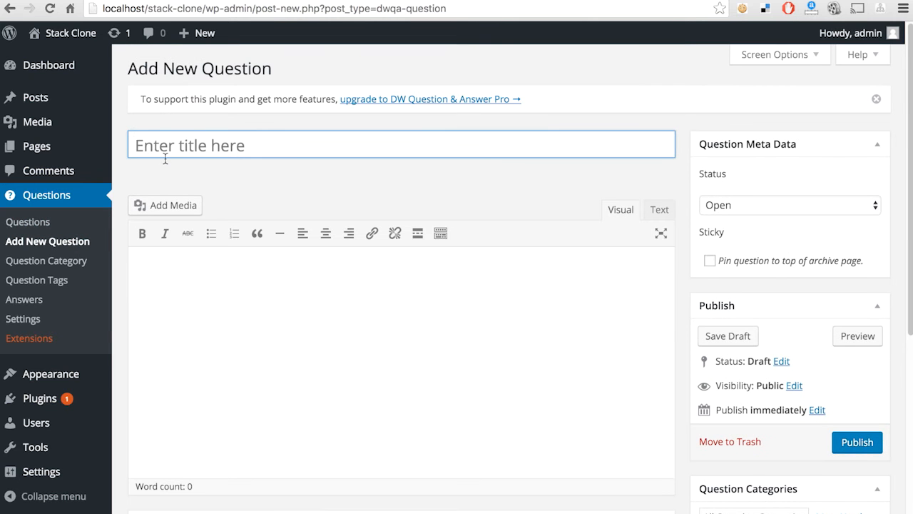
text(This)
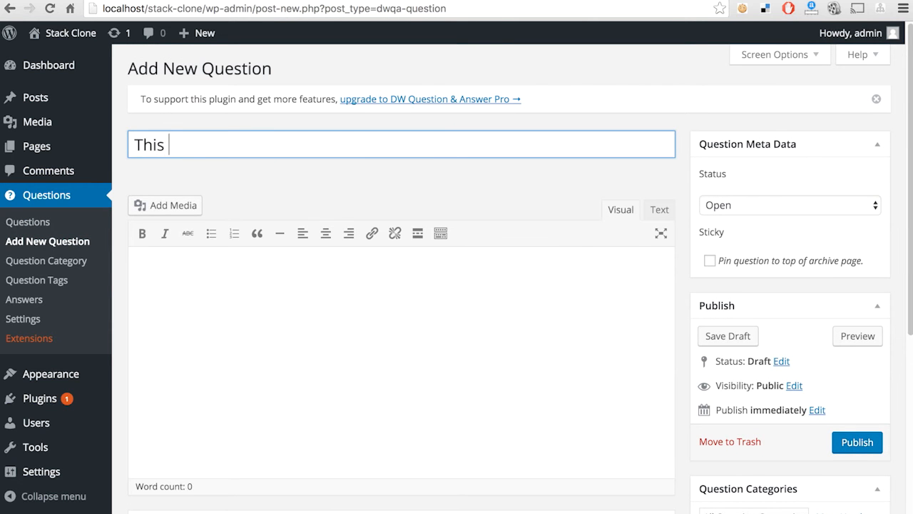
text(is a new question)
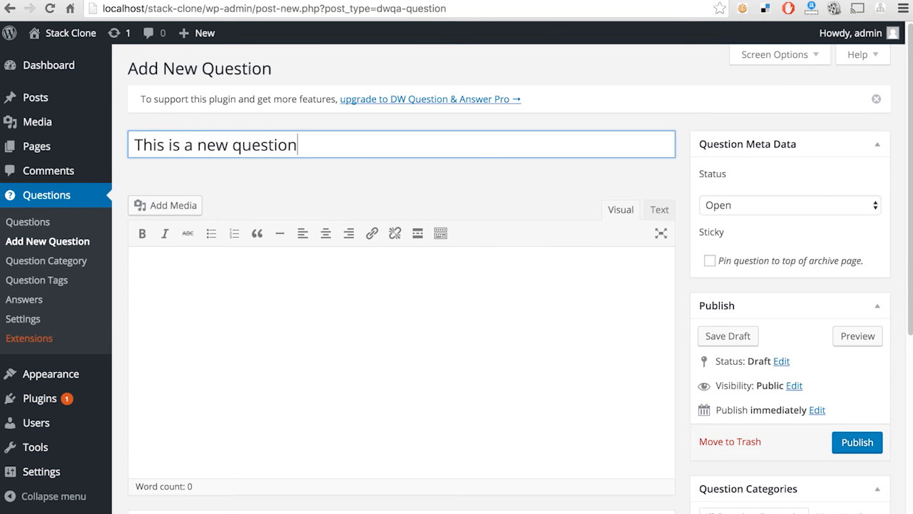
- Write the body 'Here is further information about the question' and select 'question' for bolding
text(H)
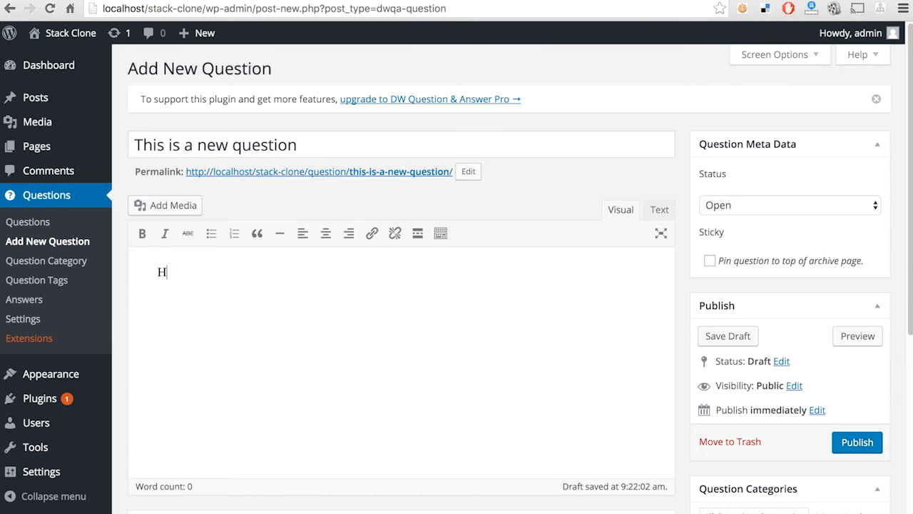
text(ere is further inf)
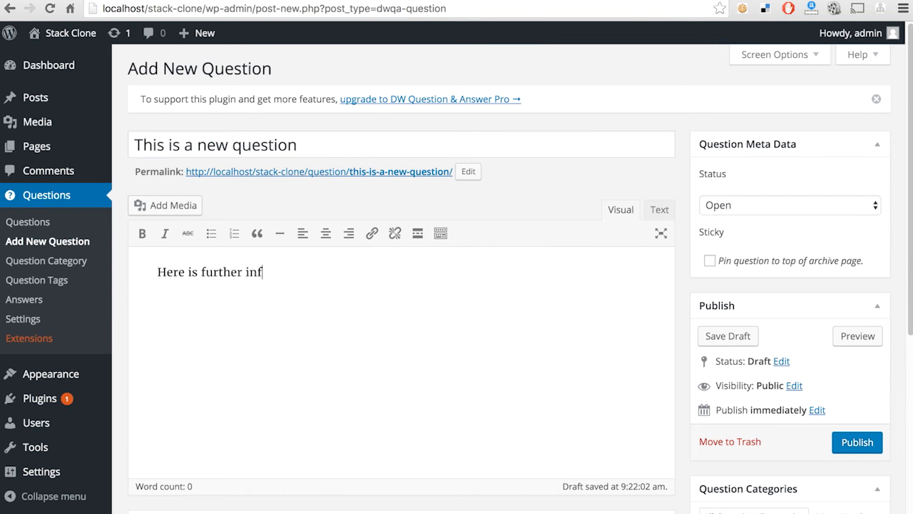
text(ormation about the qu)
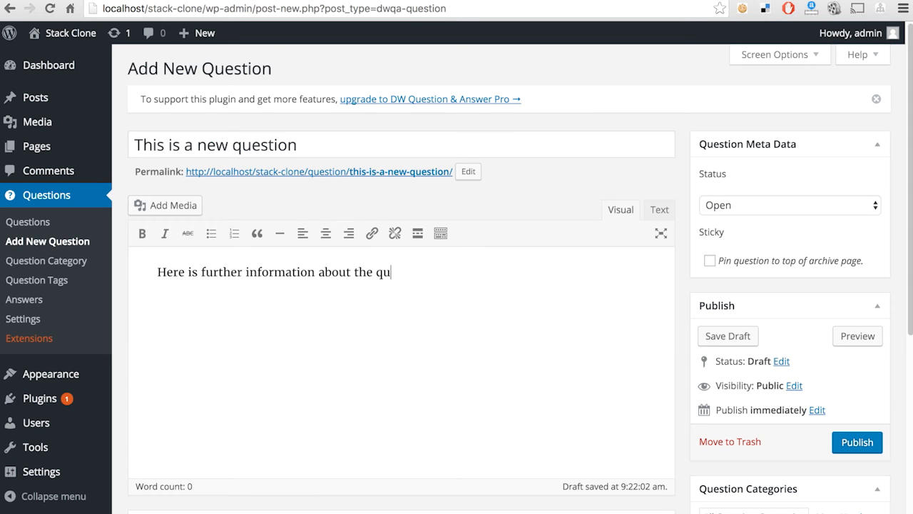
text(estion)
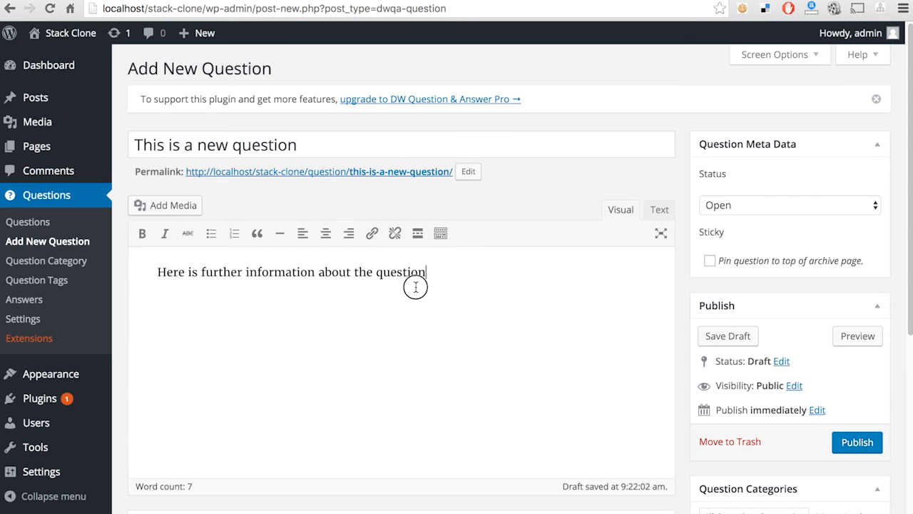
double_click(400, 272)
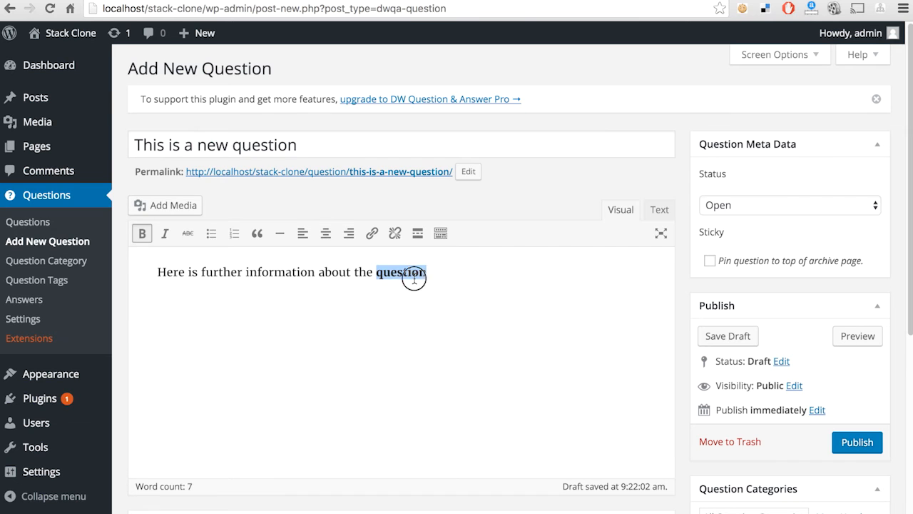
- Look over the Add New Question form, then open Question Category (General, Questions, Special, Technical)
scroll(down, 3)
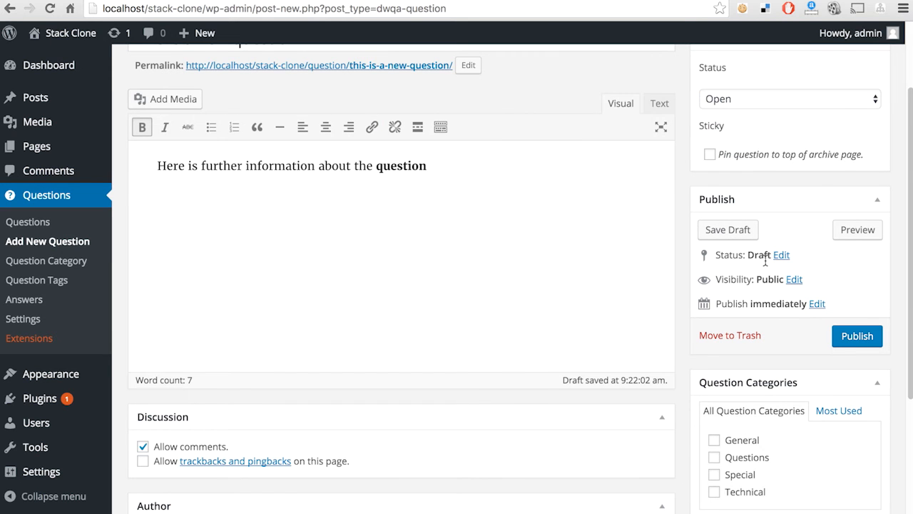
mouse_move(774, 317)
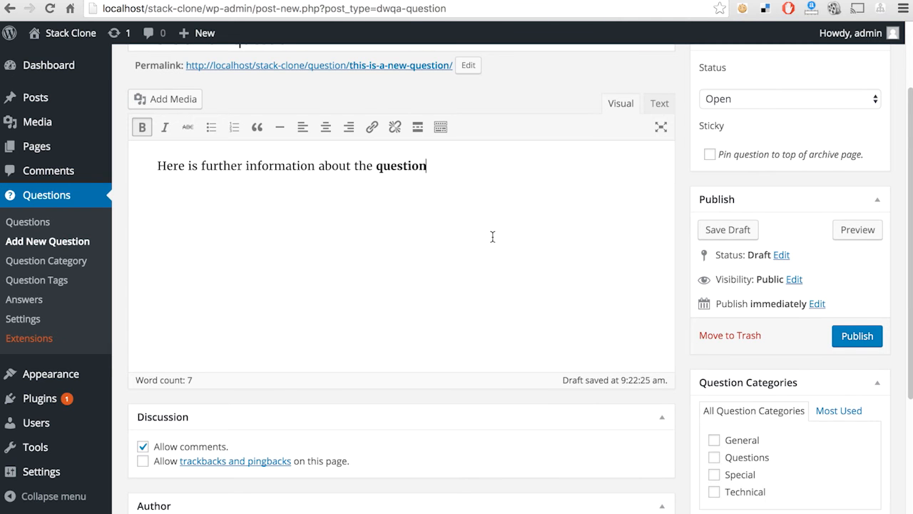
scroll(down, 3)
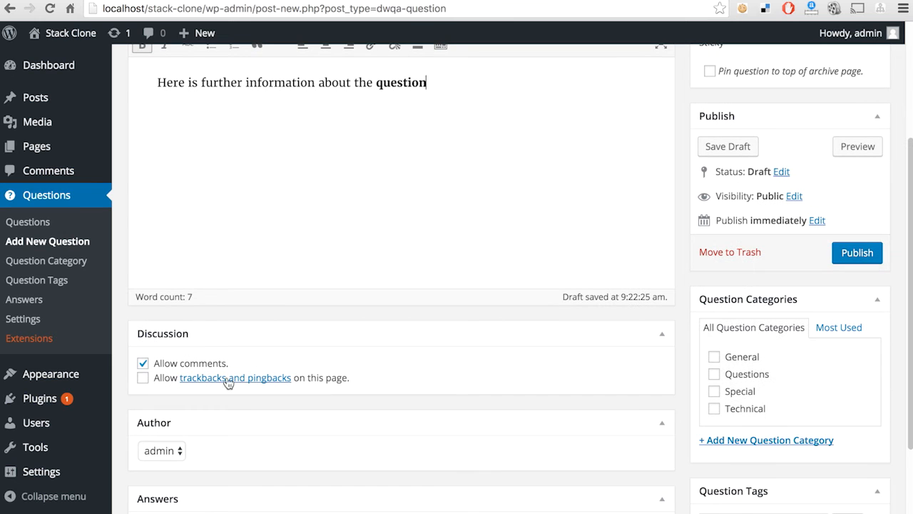
mouse_move(302, 396)
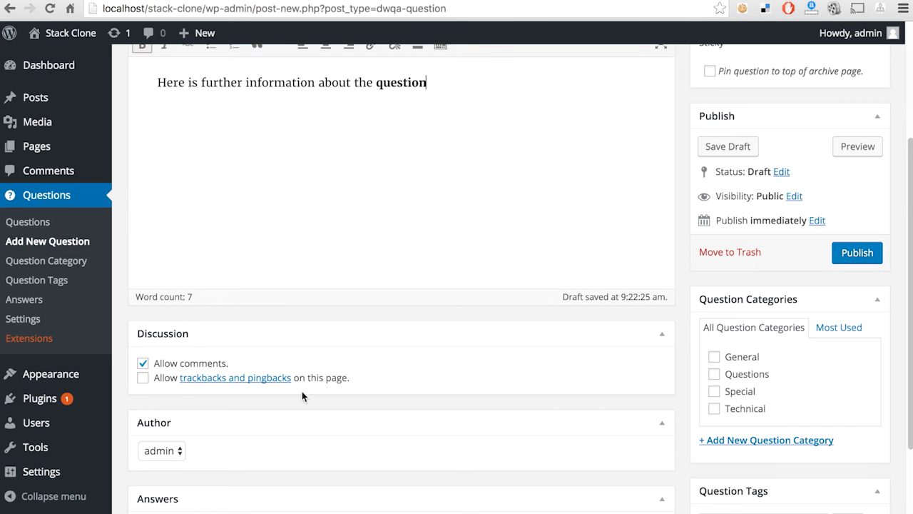
scroll(down, 3)
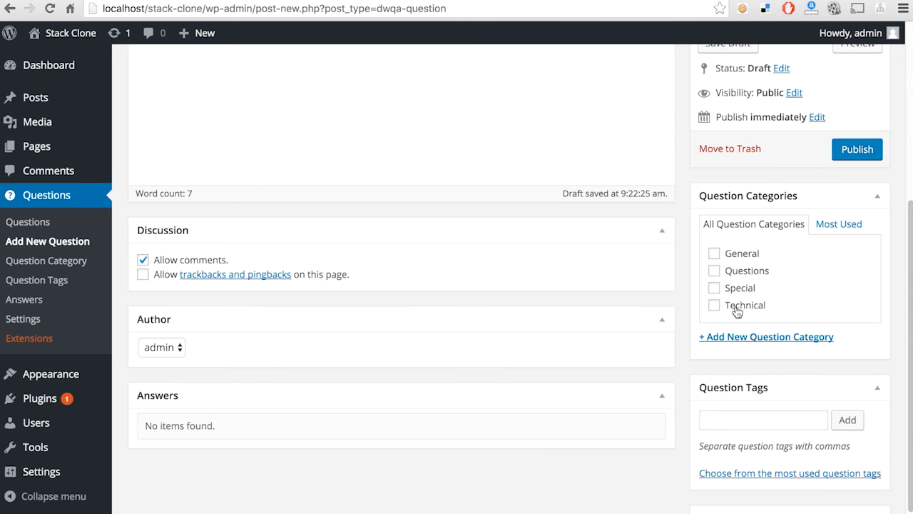
mouse_move(787, 441)
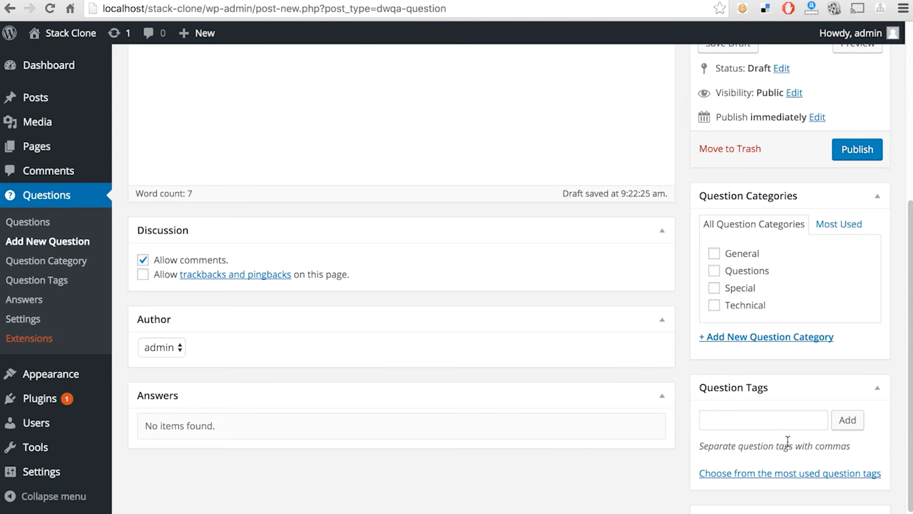
scroll(down, 3)
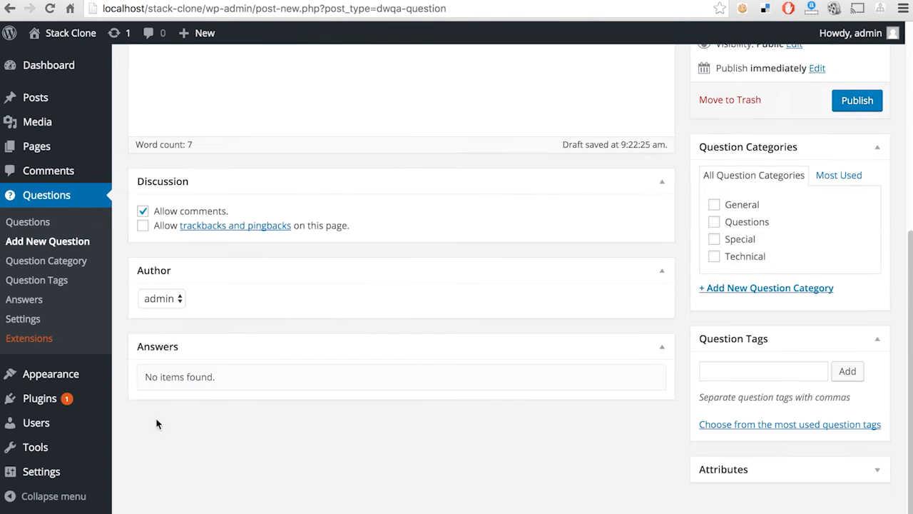
mouse_move(227, 393)
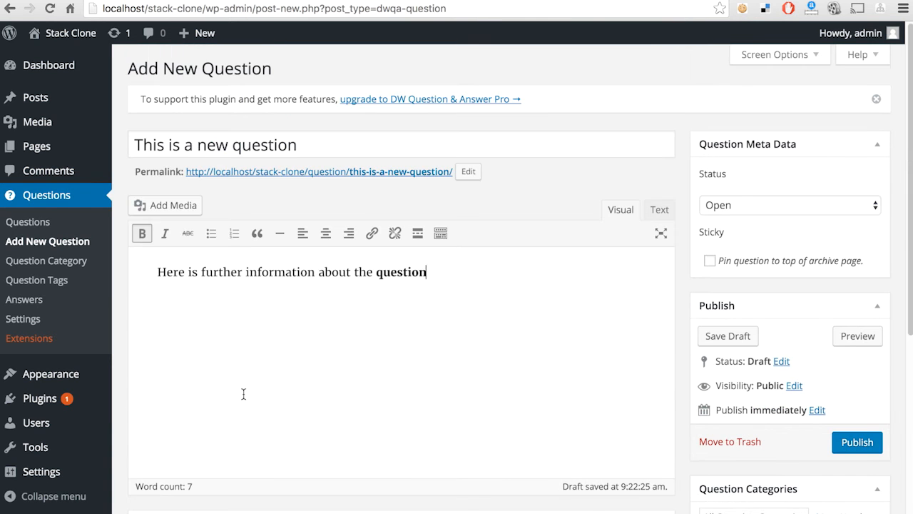
click(47, 260)
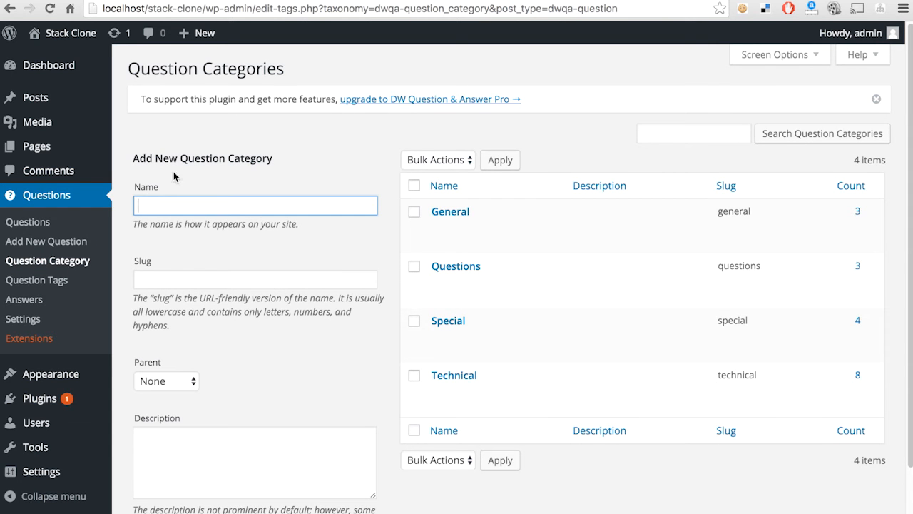
mouse_move(220, 162)
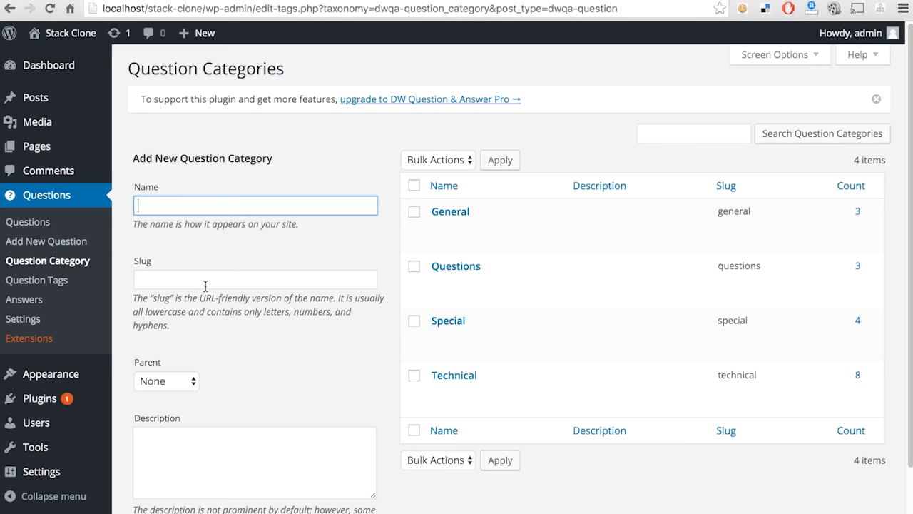
mouse_move(450, 211)
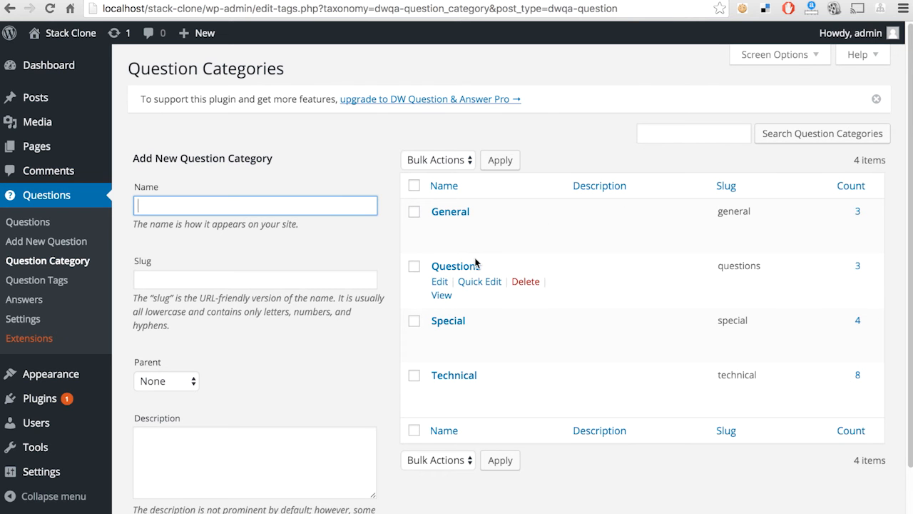
mouse_move(456, 471)
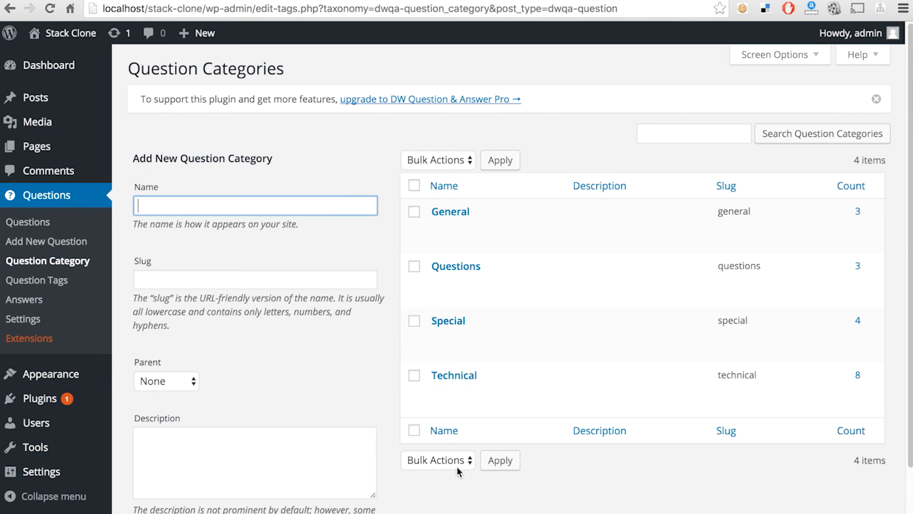
- Open Question Tags and browse the five tags, including DWQA and wordpress
click(37, 279)
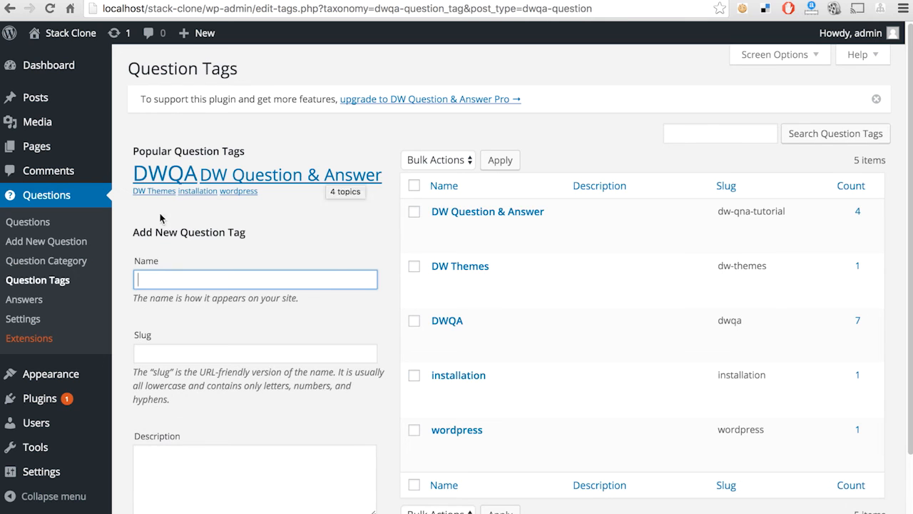
mouse_move(487, 211)
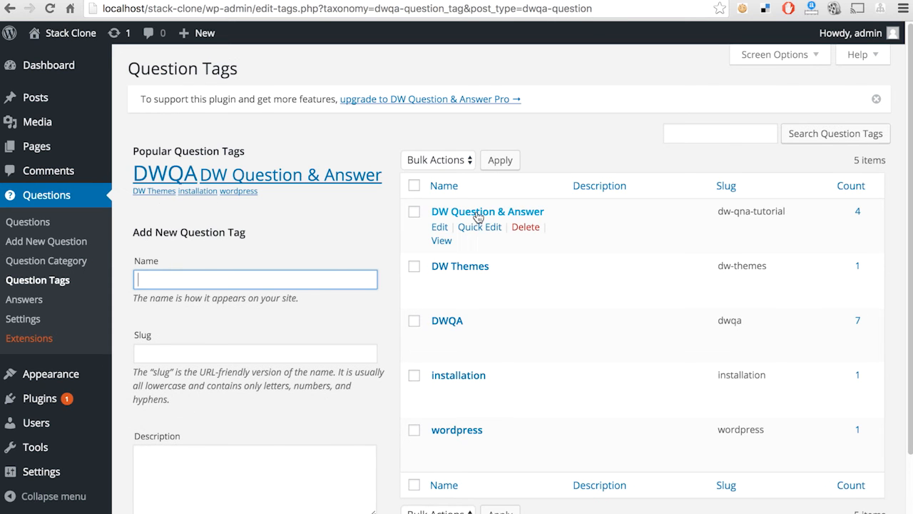
mouse_move(460, 265)
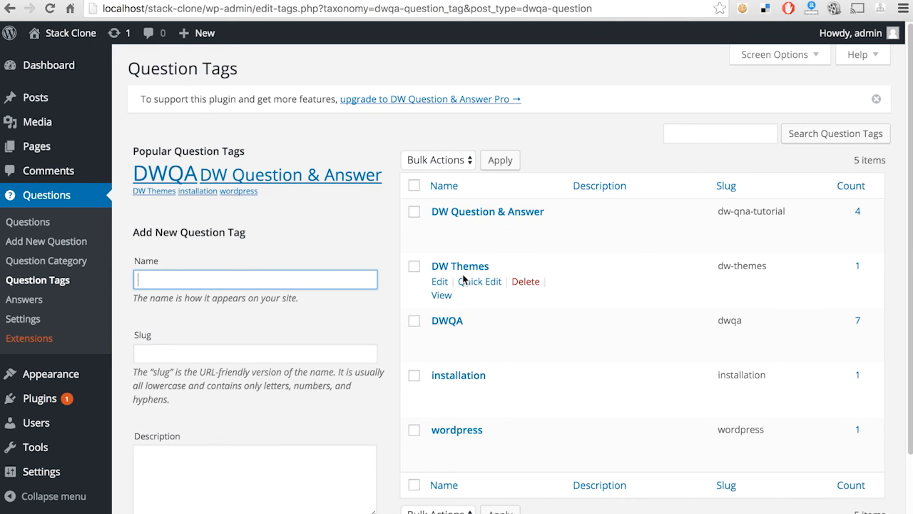
mouse_move(482, 400)
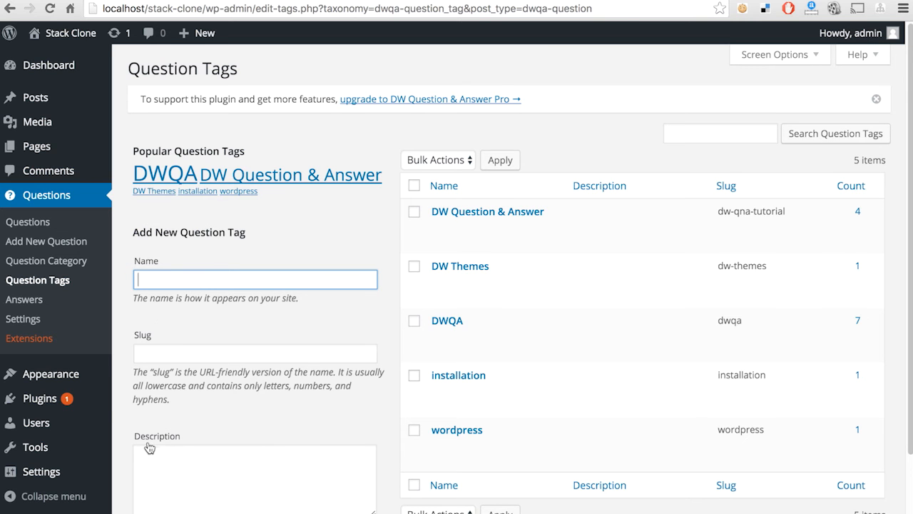
scroll(down, 3)
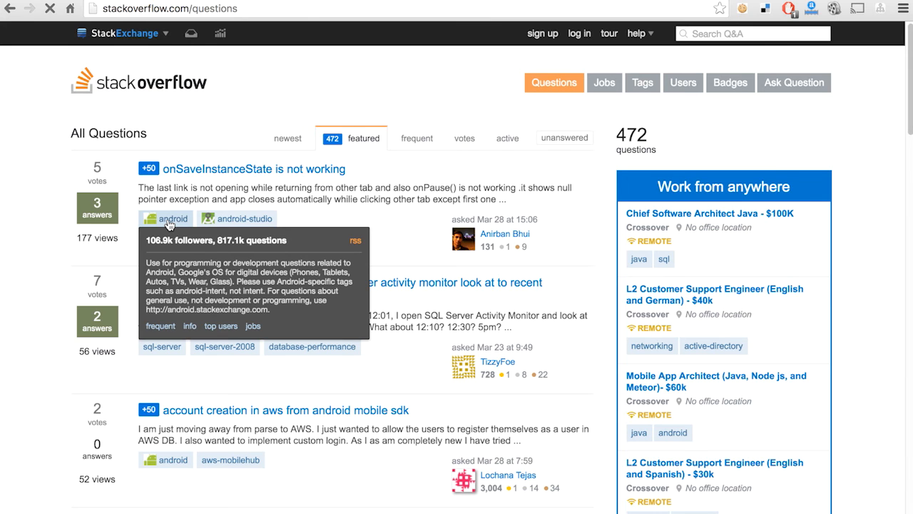
mouse_move(234, 218)
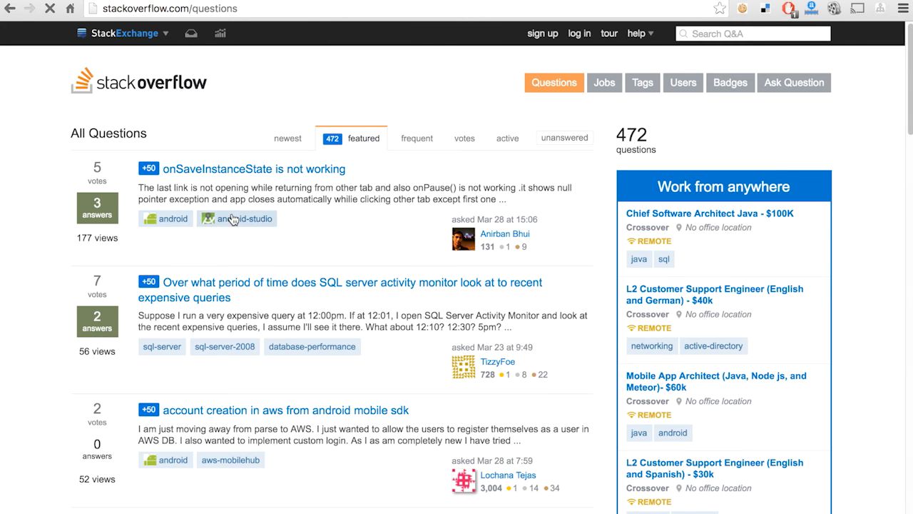
mouse_move(238, 218)
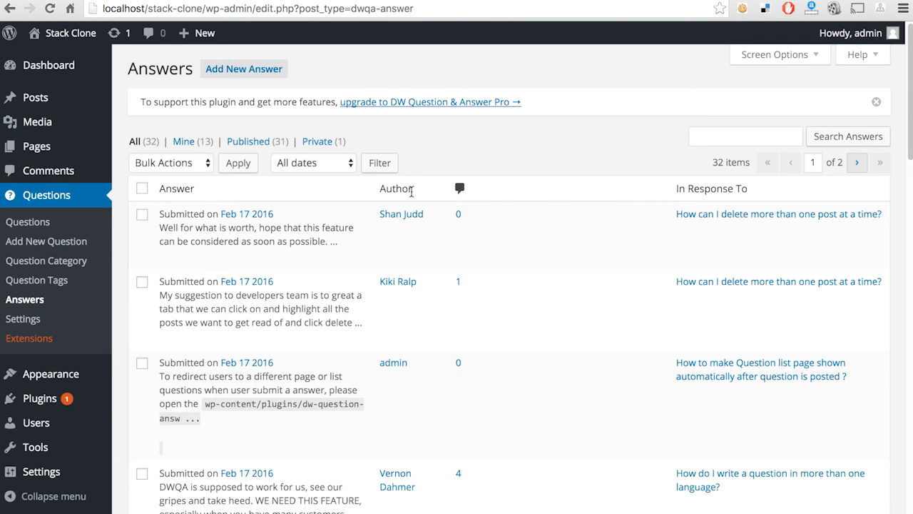
mouse_move(791, 203)
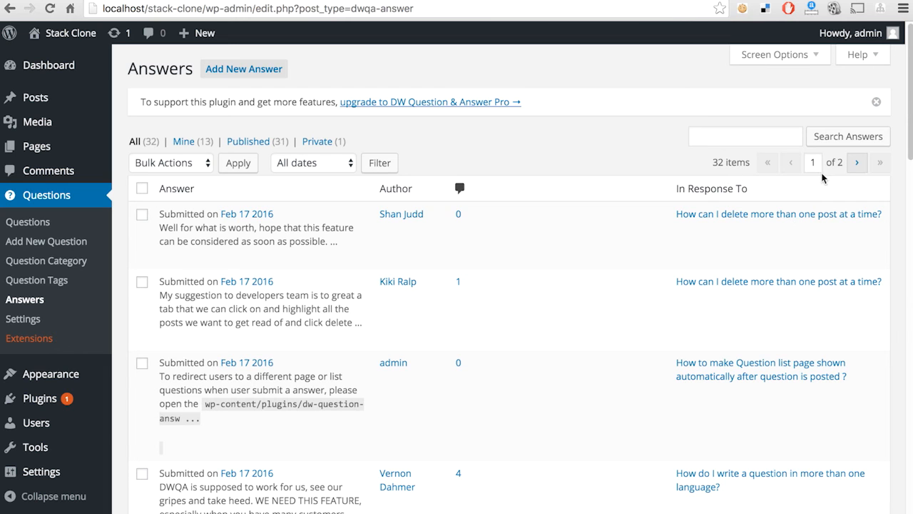
mouse_move(782, 131)
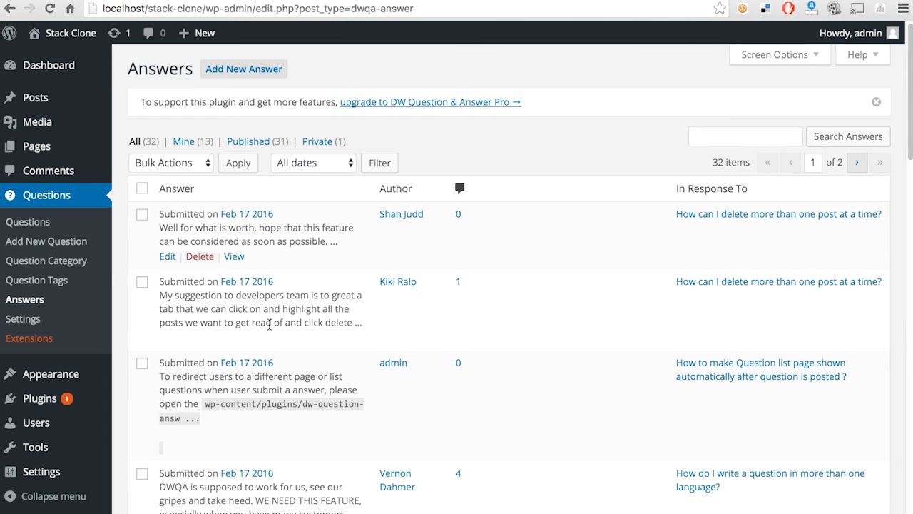
- Scroll the 32-item Answers list and go to the plugin's Settings
scroll(down, 3)
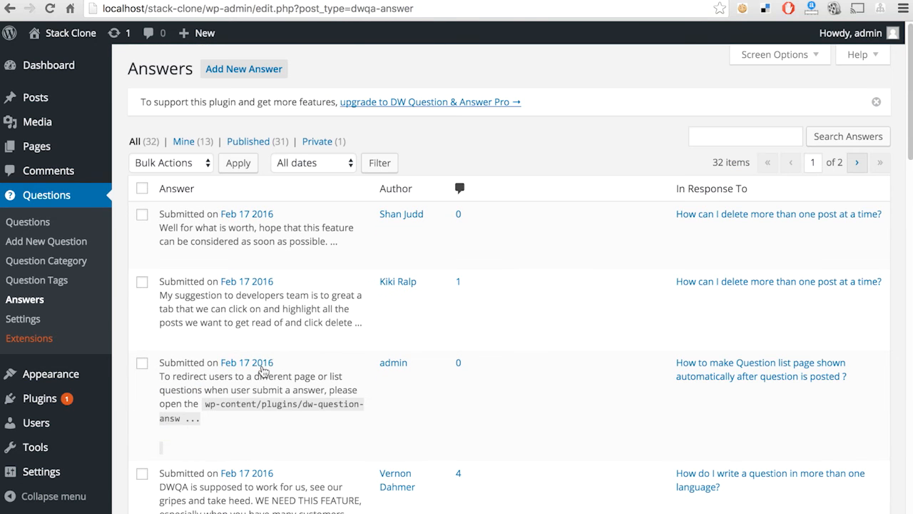
click(23, 318)
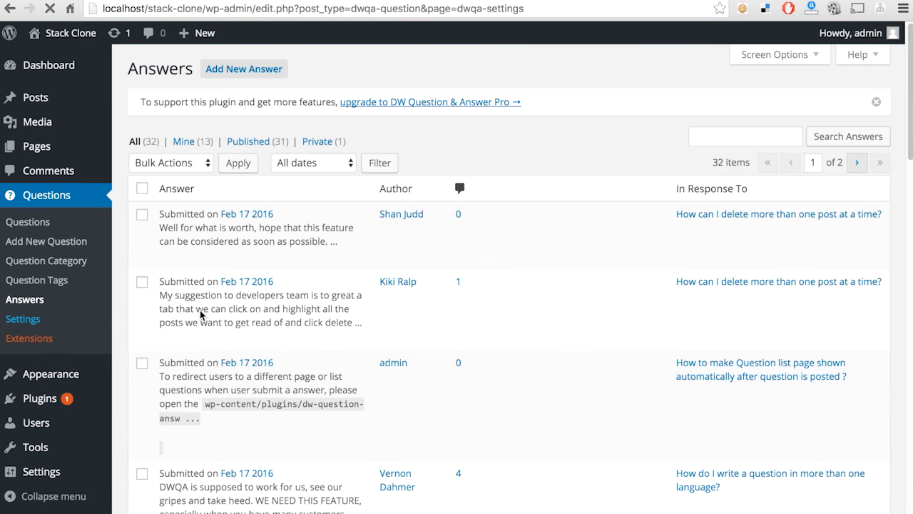
- Review the DWQA General settings: Page, Question, Answer, Captcha and Permalink options
click(24, 318)
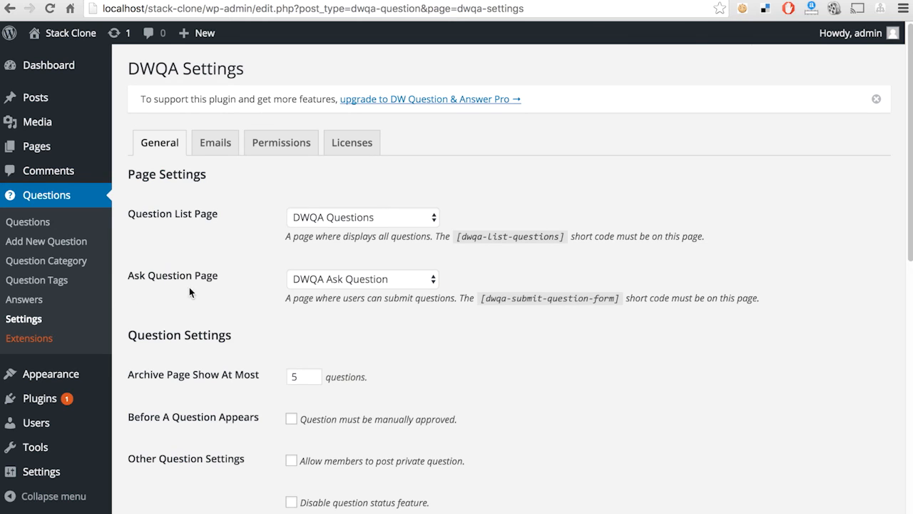
mouse_move(239, 413)
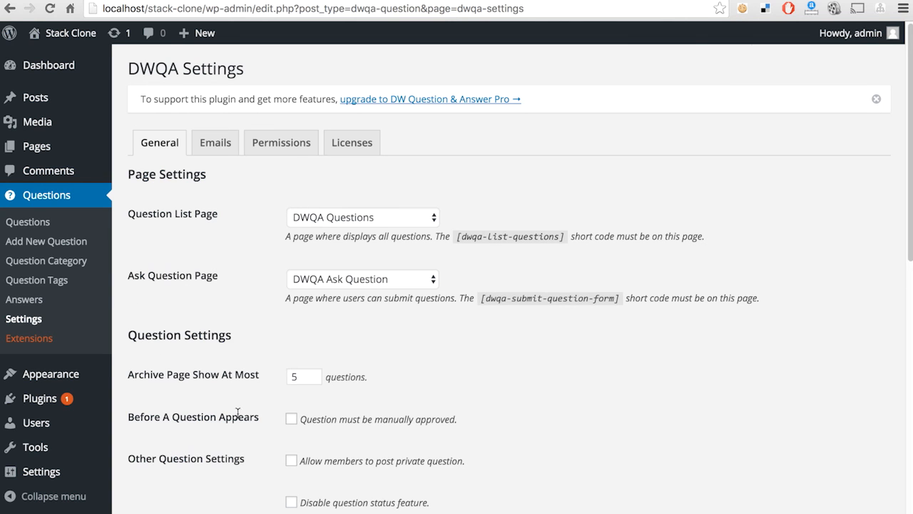
scroll(down, 3)
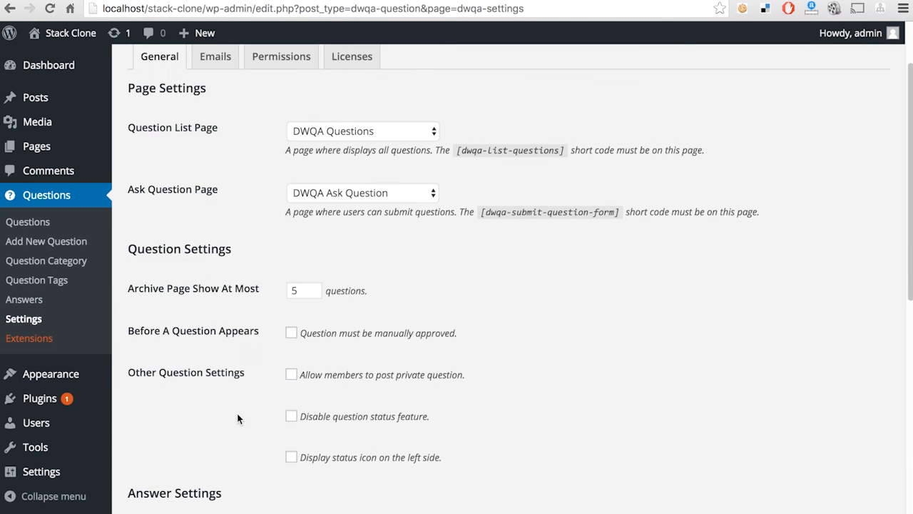
scroll(down, 3)
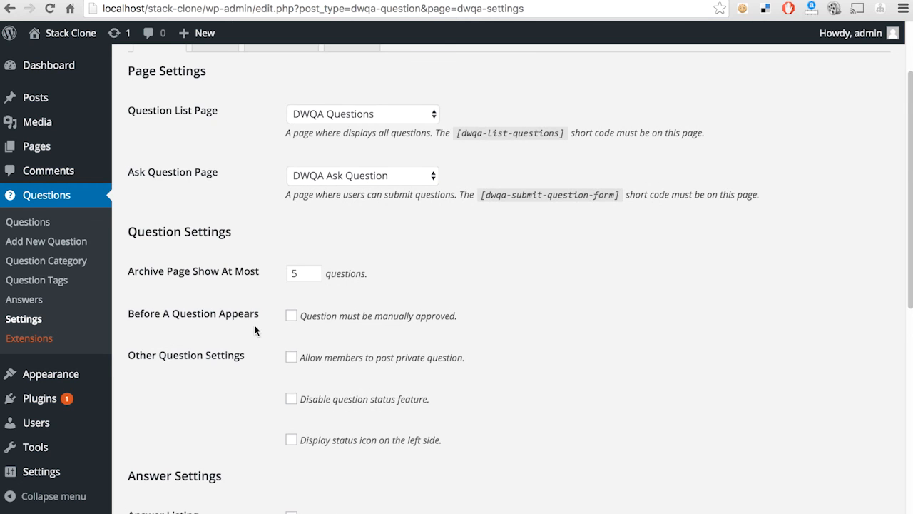
scroll(down, 3)
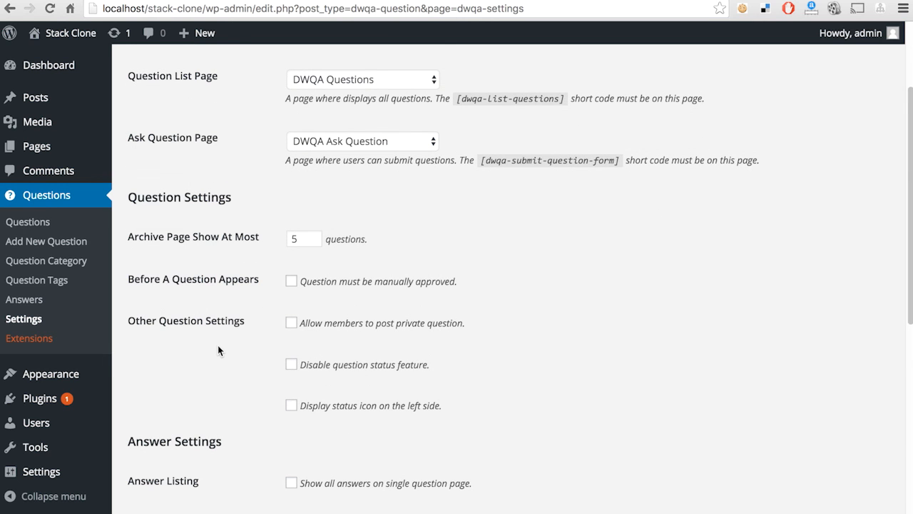
scroll(down, 3)
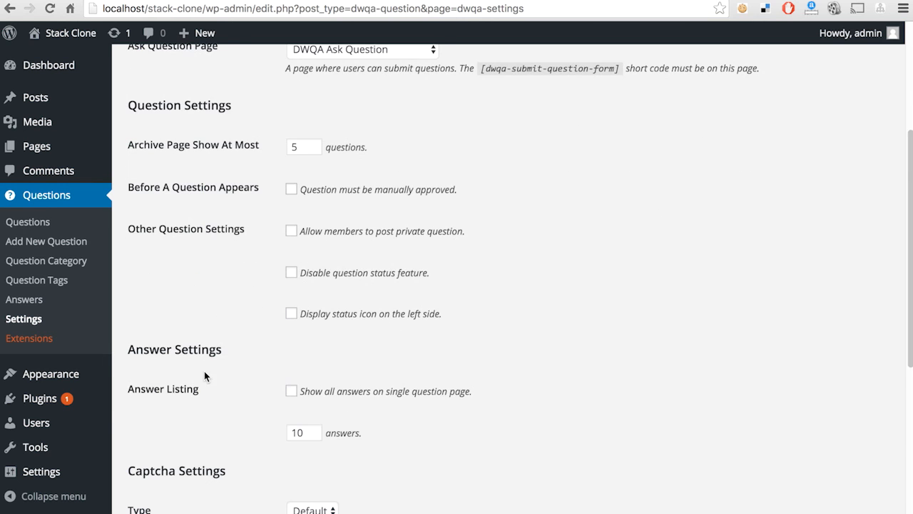
mouse_move(165, 416)
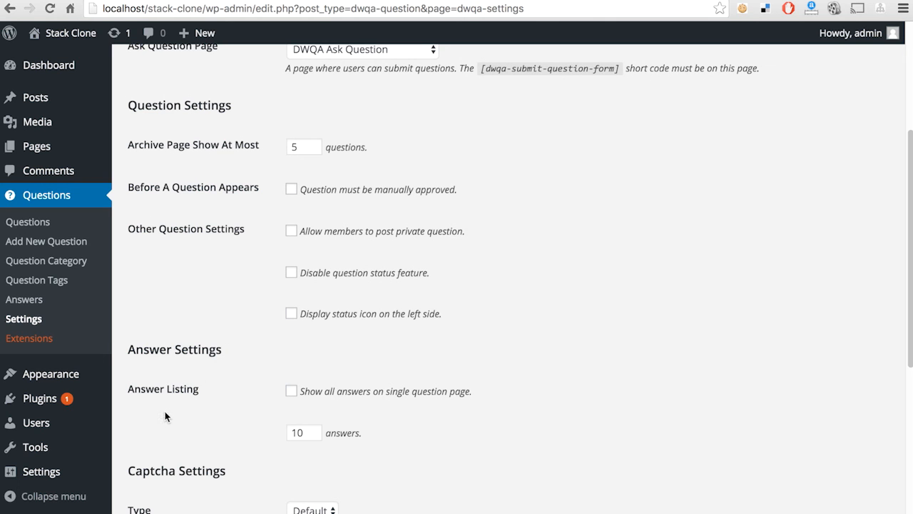
mouse_move(169, 414)
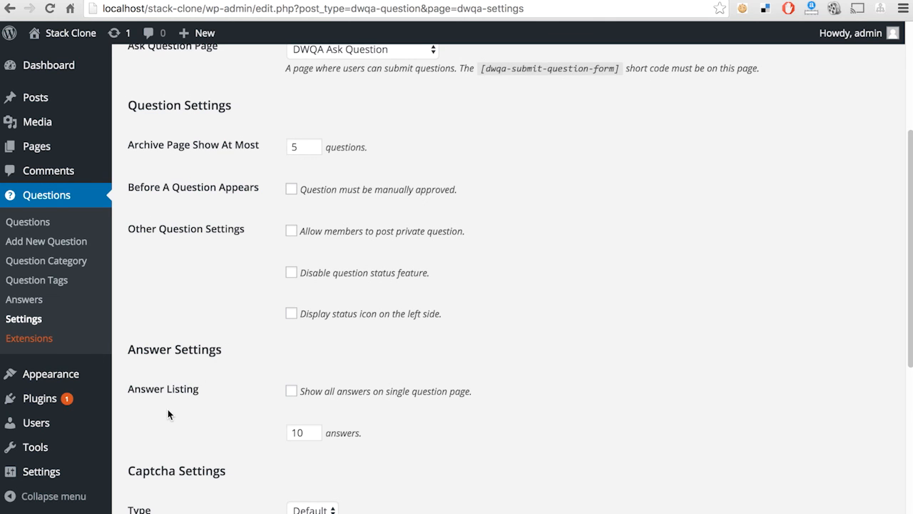
scroll(down, 3)
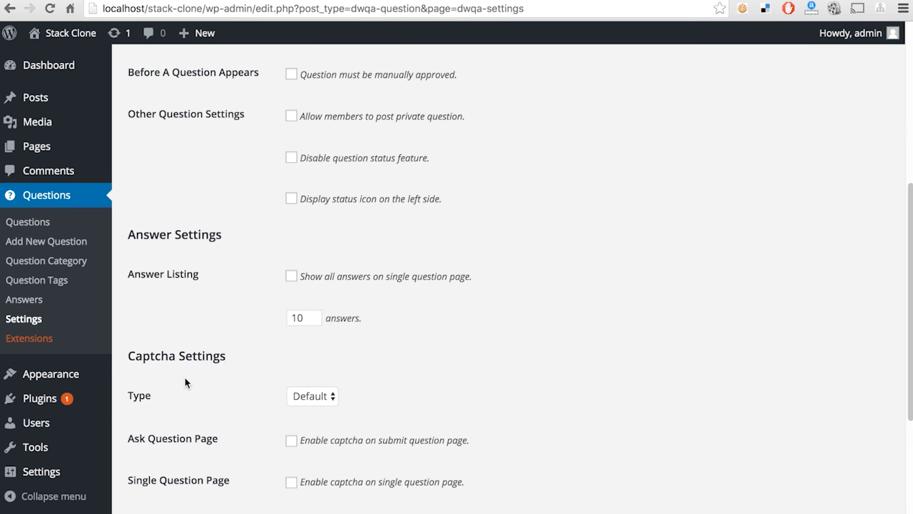
scroll(down, 3)
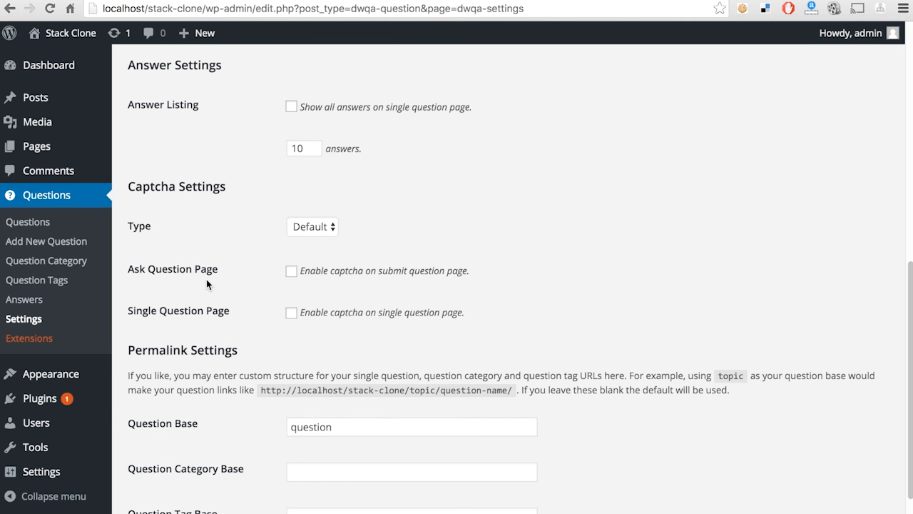
mouse_move(189, 335)
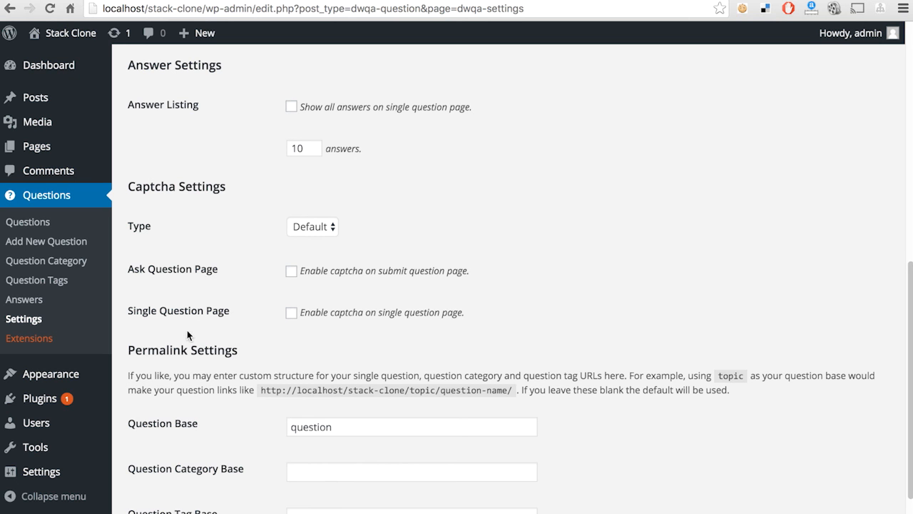
mouse_move(299, 321)
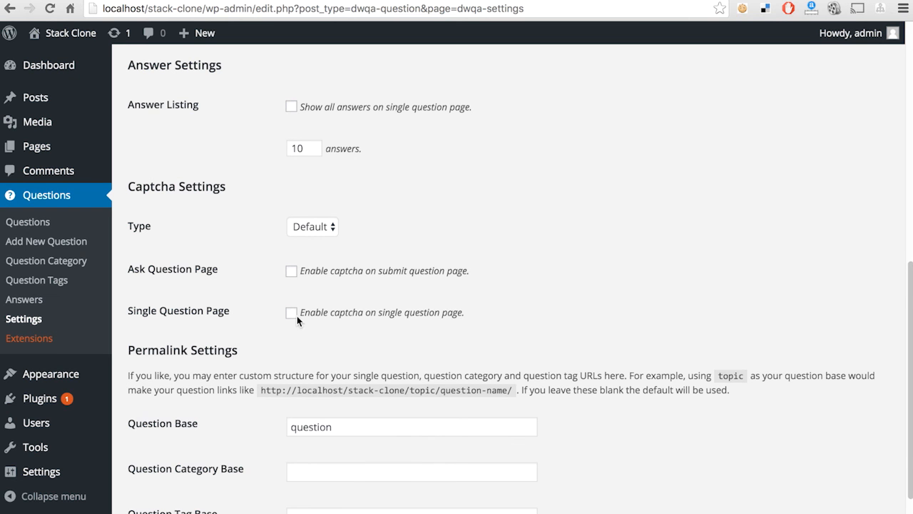
scroll(down, 3)
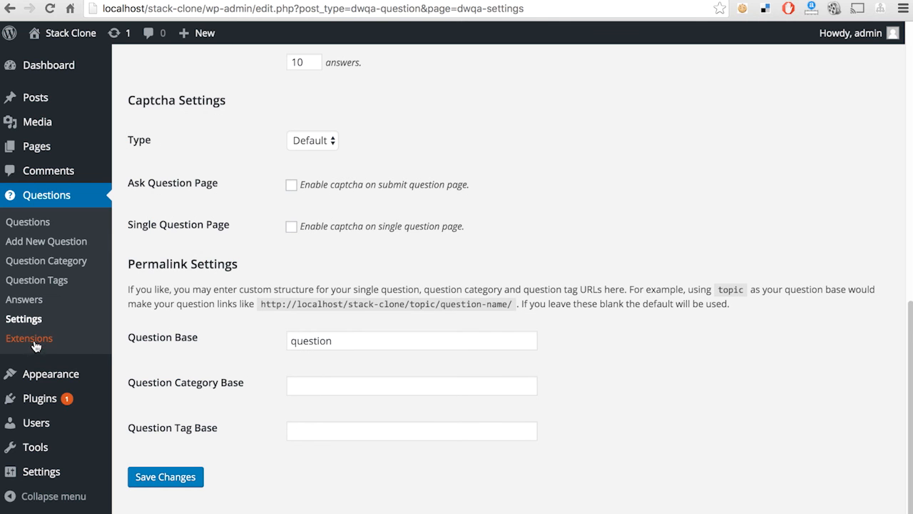
- Open Questions > Extensions and view the five add-ons, including Markdown, Leaderboard and Captcha
click(30, 337)
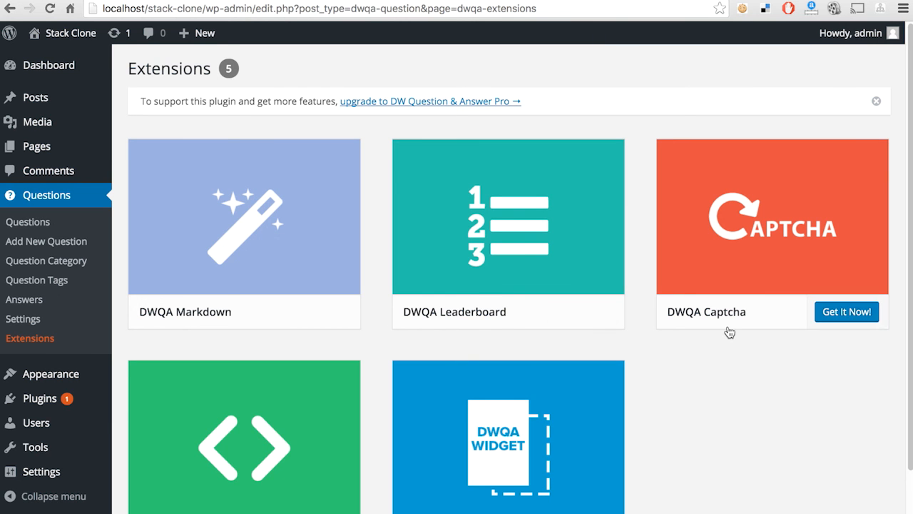
scroll(down, 3)
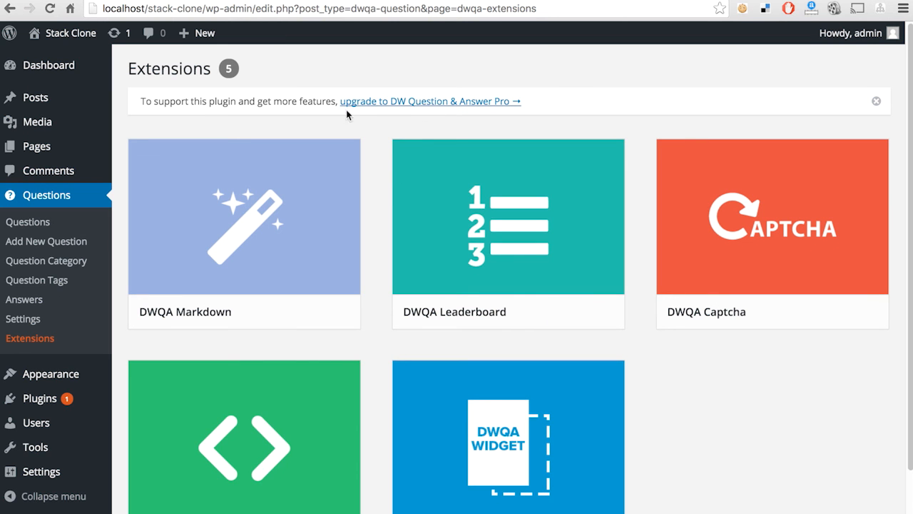
mouse_move(265, 330)
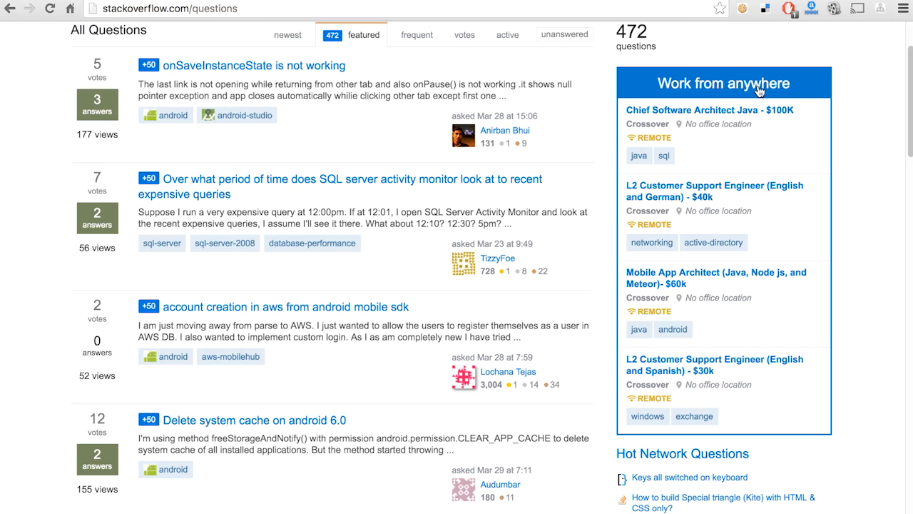
- Scroll through Stack Overflow's 472 featured All Questions as a comparison
scroll(down, 3)
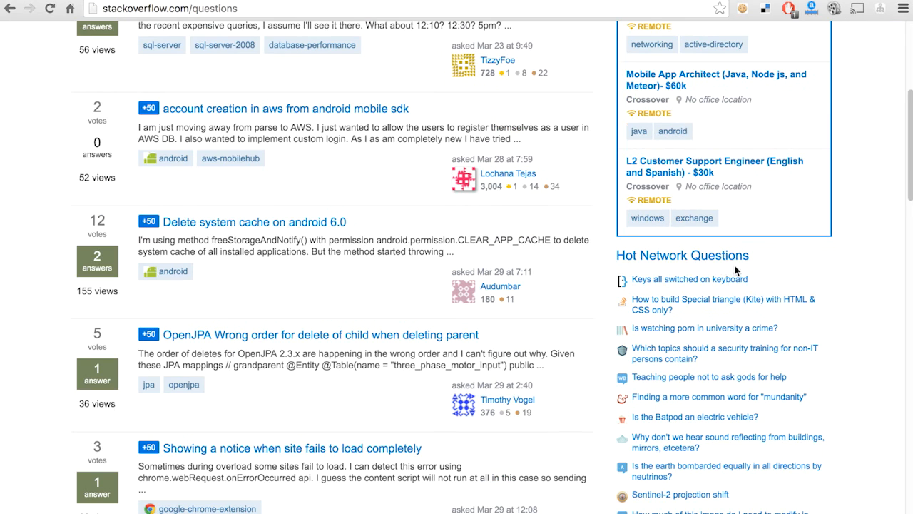
scroll(down, 3)
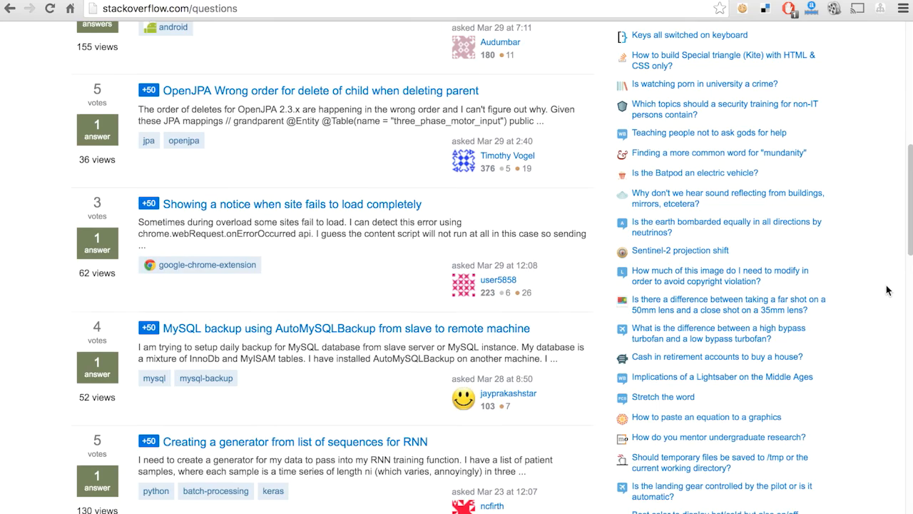
scroll(down, 3)
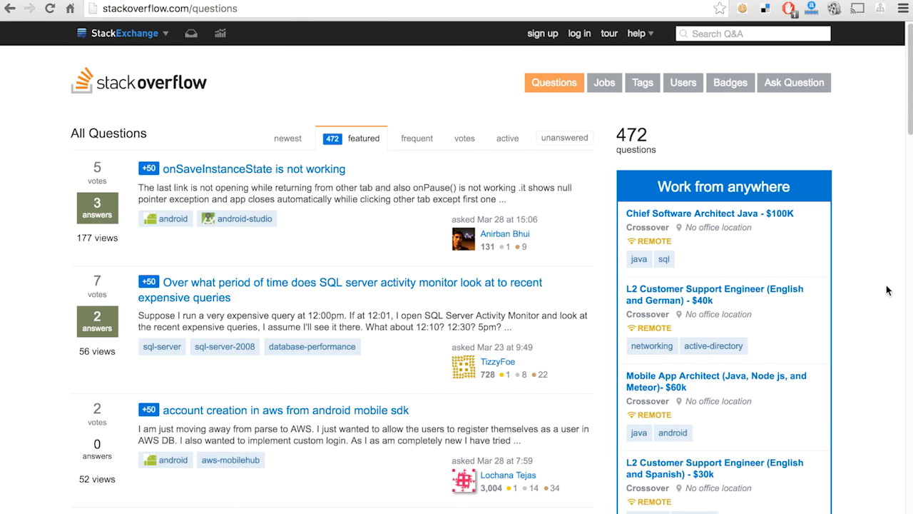
mouse_move(804, 316)
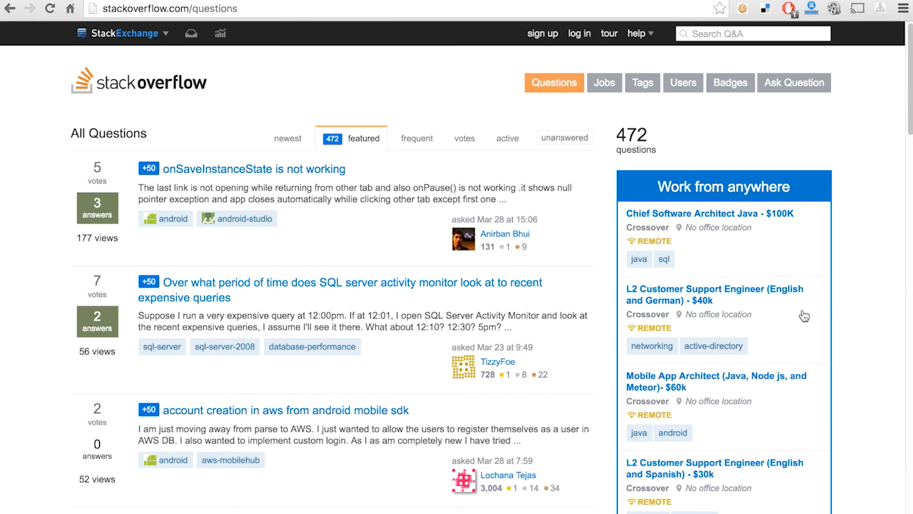